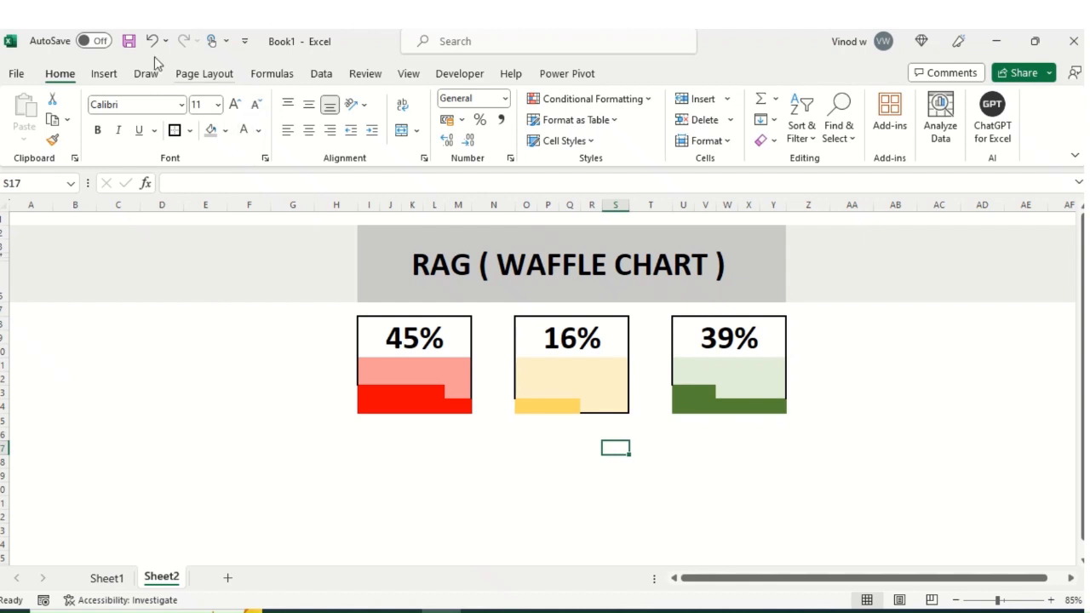
# Attempt a chart insert with no data selected and dismiss the 'select the cells' warning
pyautogui.click(104, 73)
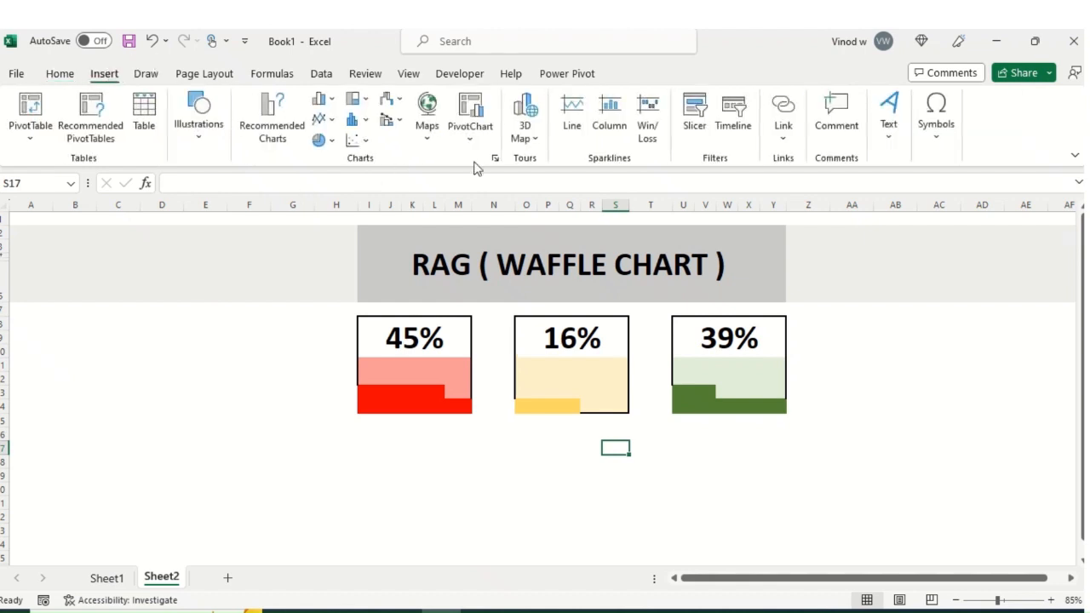
pyautogui.moveTo(426, 168)
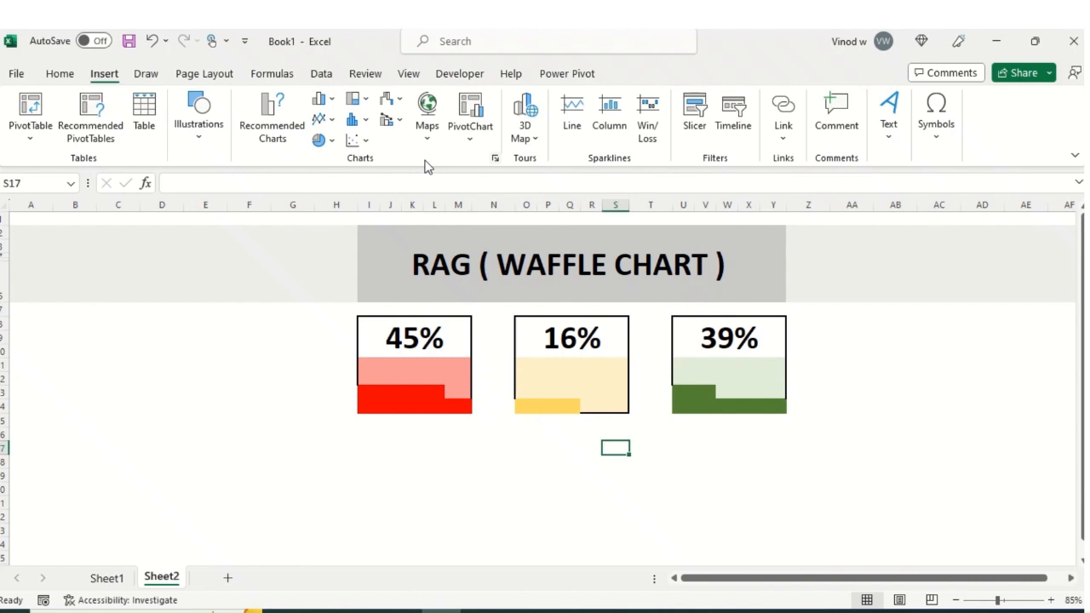
pyautogui.click(609, 111)
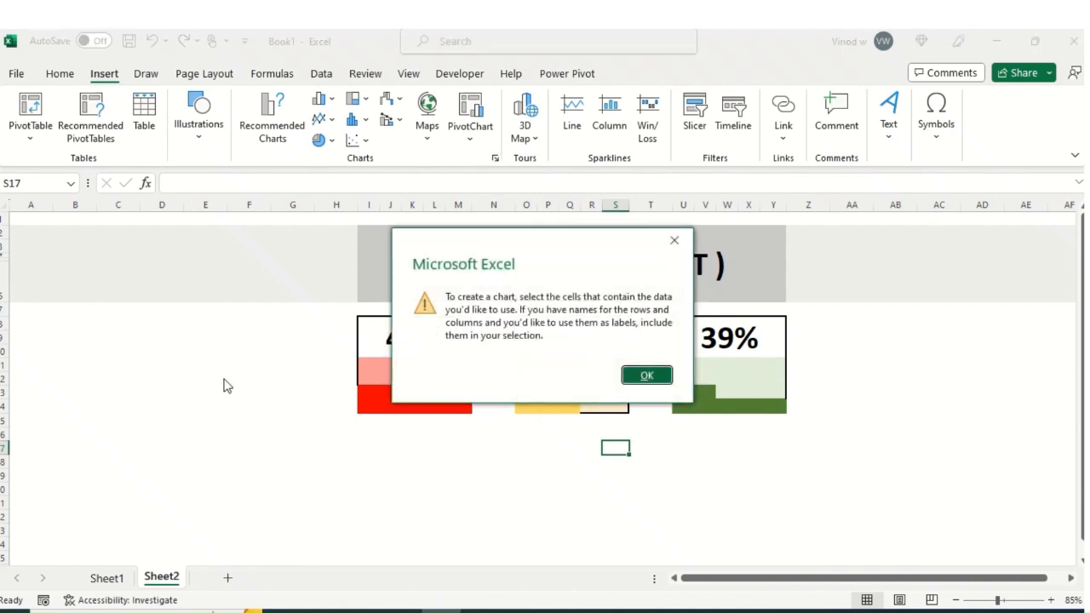
pyautogui.click(646, 376)
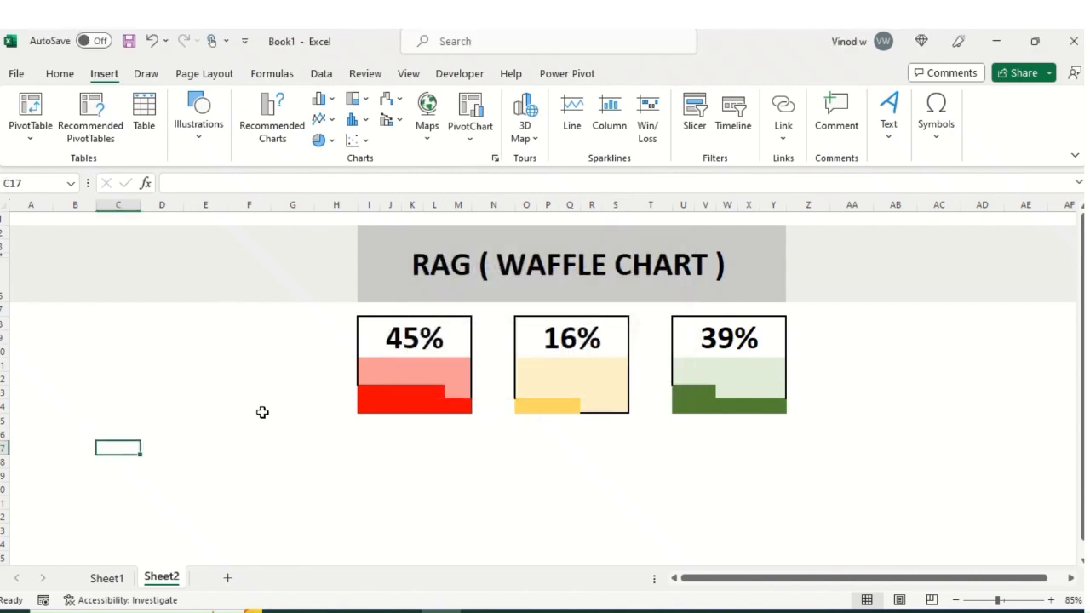
pyautogui.moveTo(279, 416)
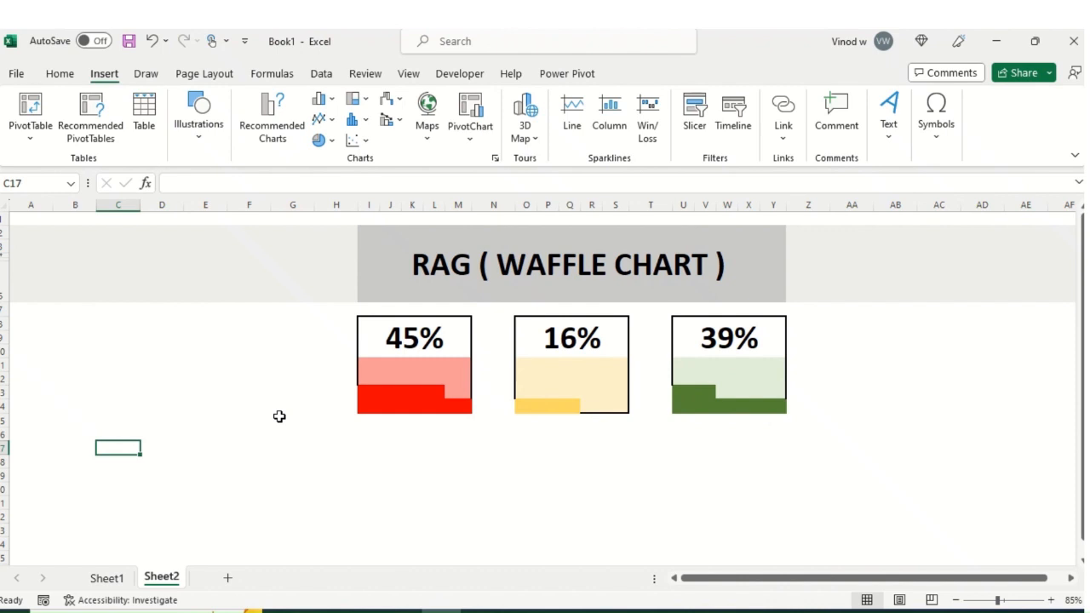
pyautogui.click(414, 337)
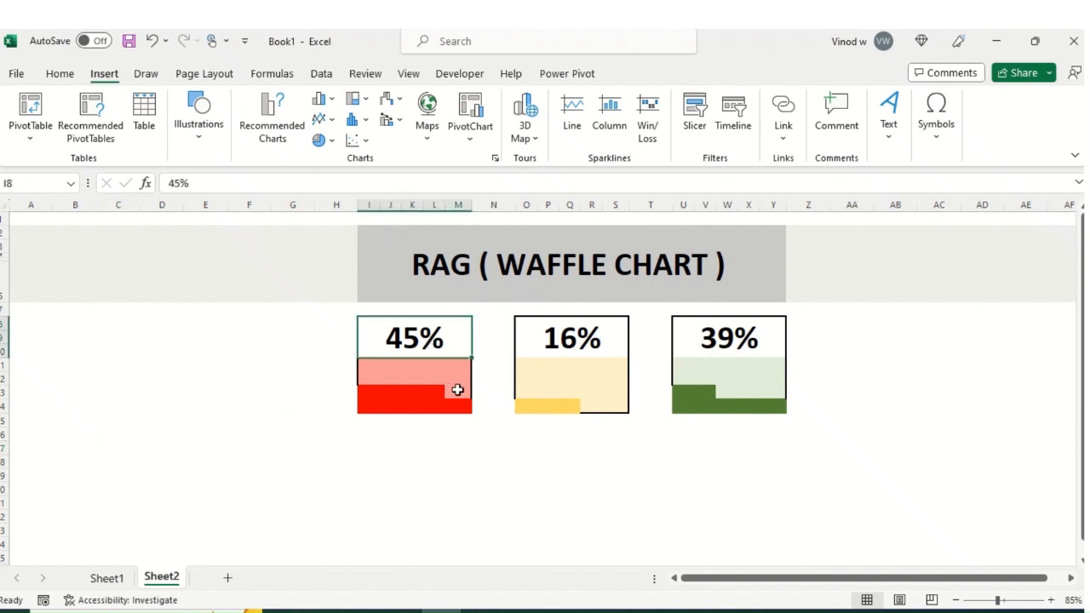
pyautogui.write('70%')
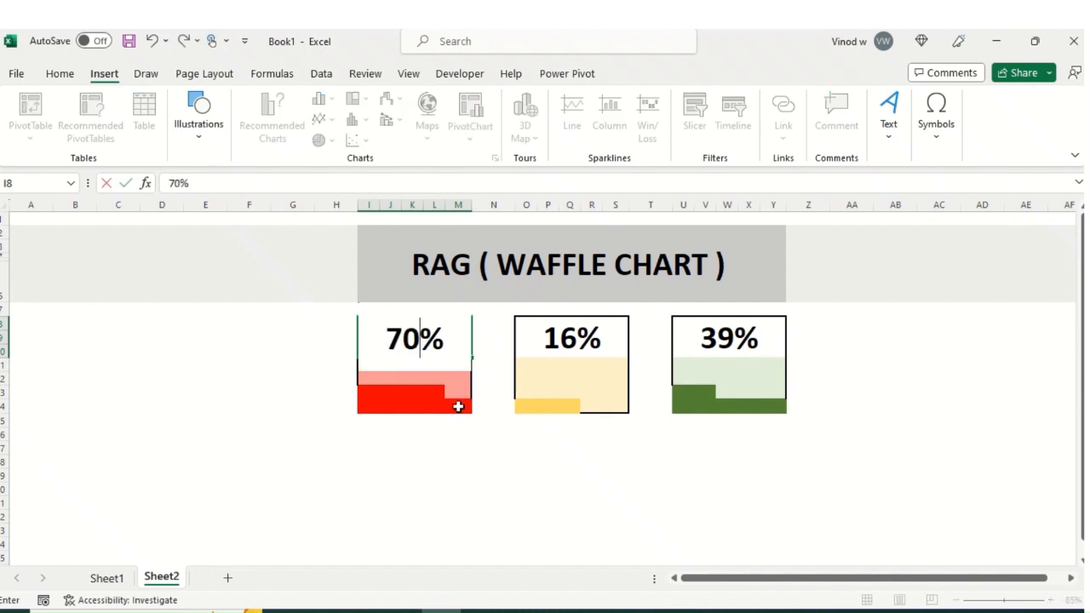
pyautogui.click(561, 347)
pyautogui.write('80')
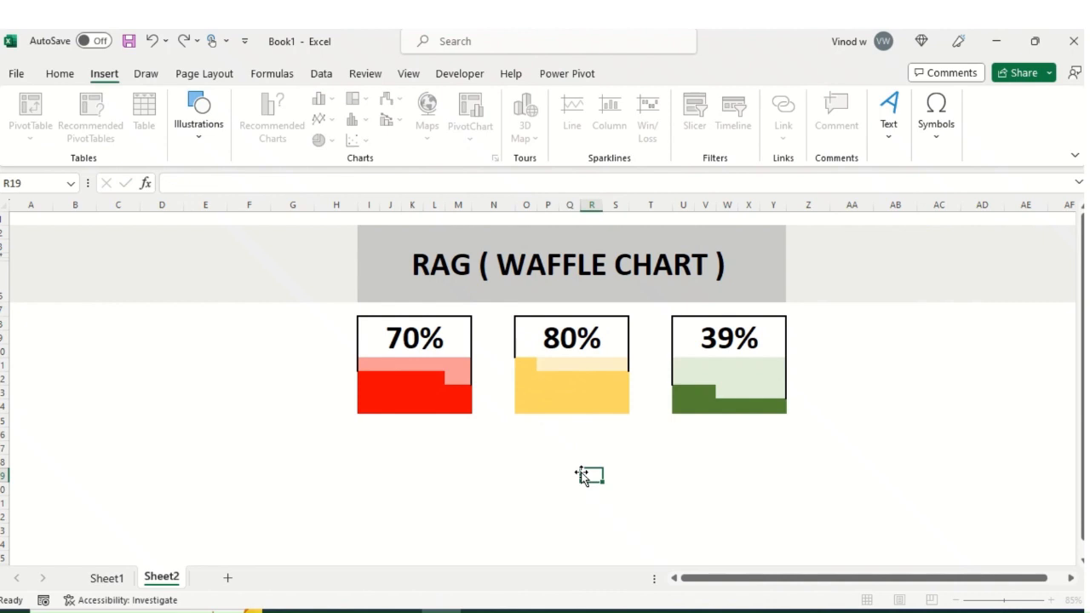
pyautogui.click(571, 351)
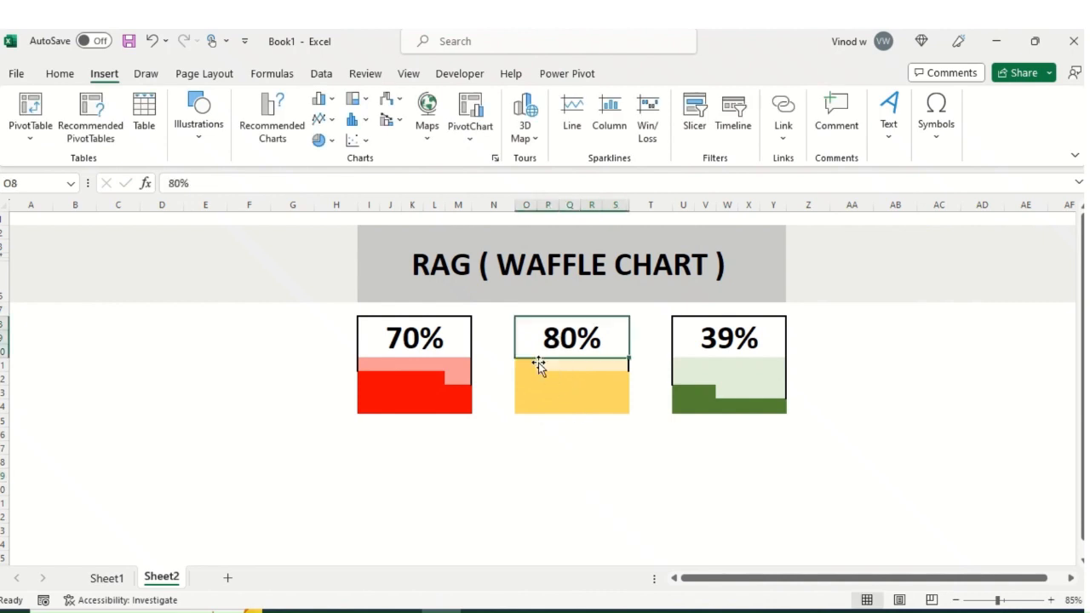
pyautogui.moveTo(502, 449)
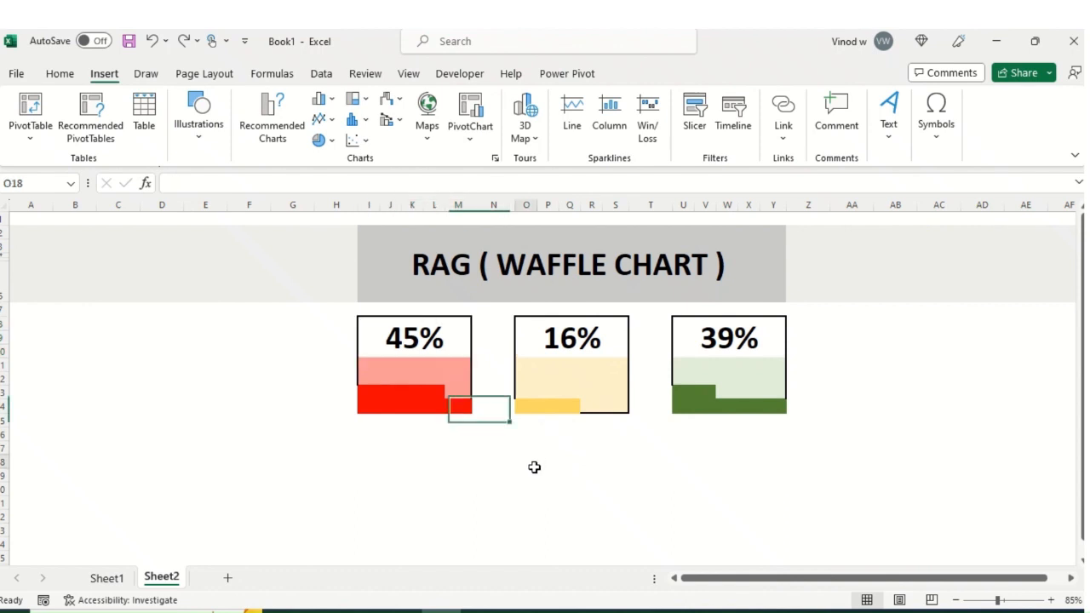
pyautogui.click(525, 462)
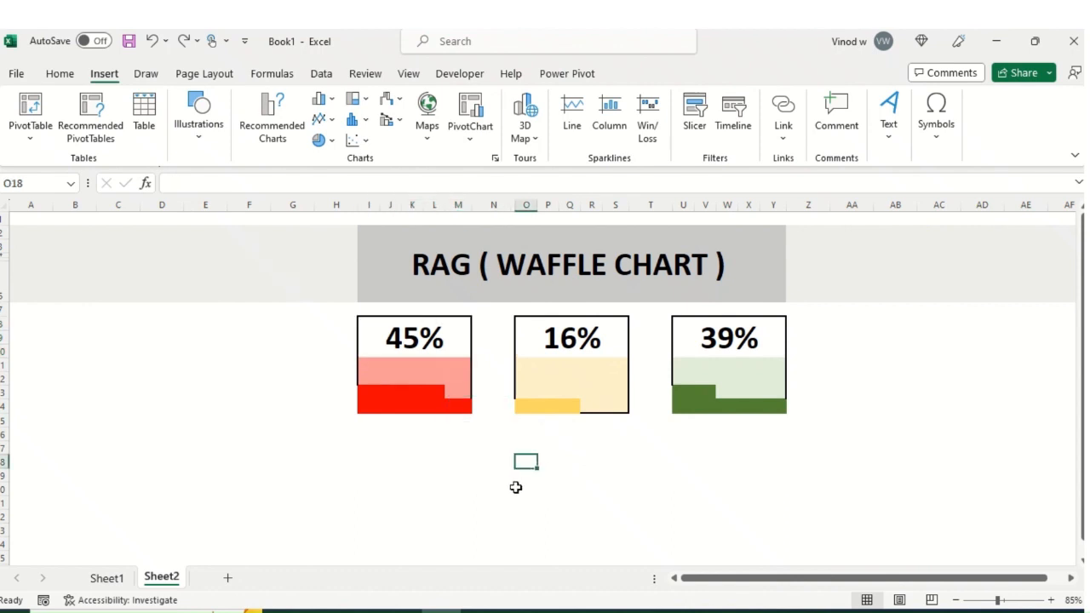
pyautogui.moveTo(434, 379)
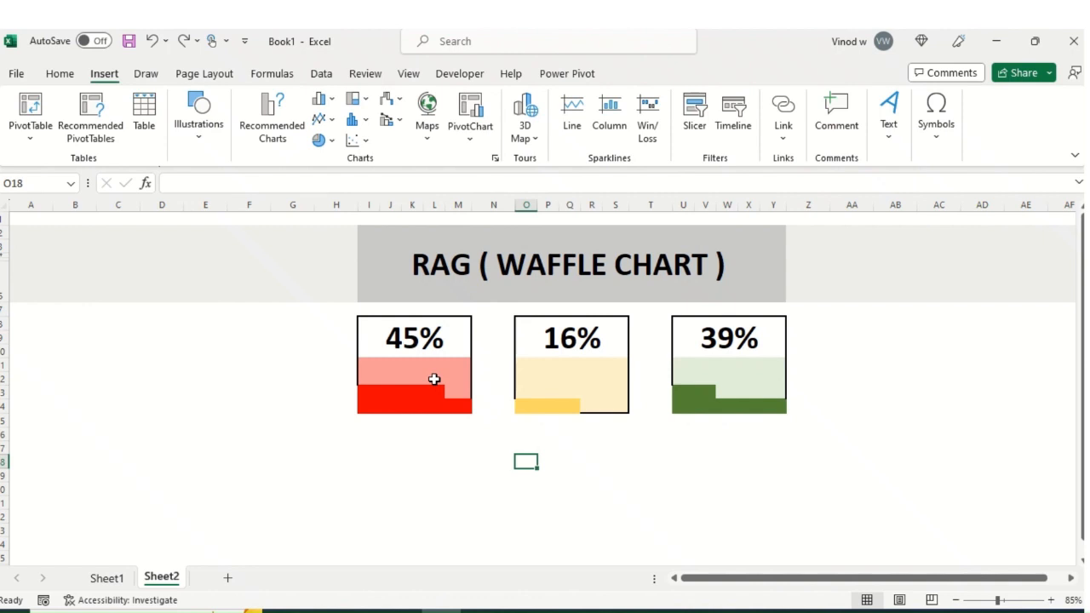
pyautogui.moveTo(454, 351)
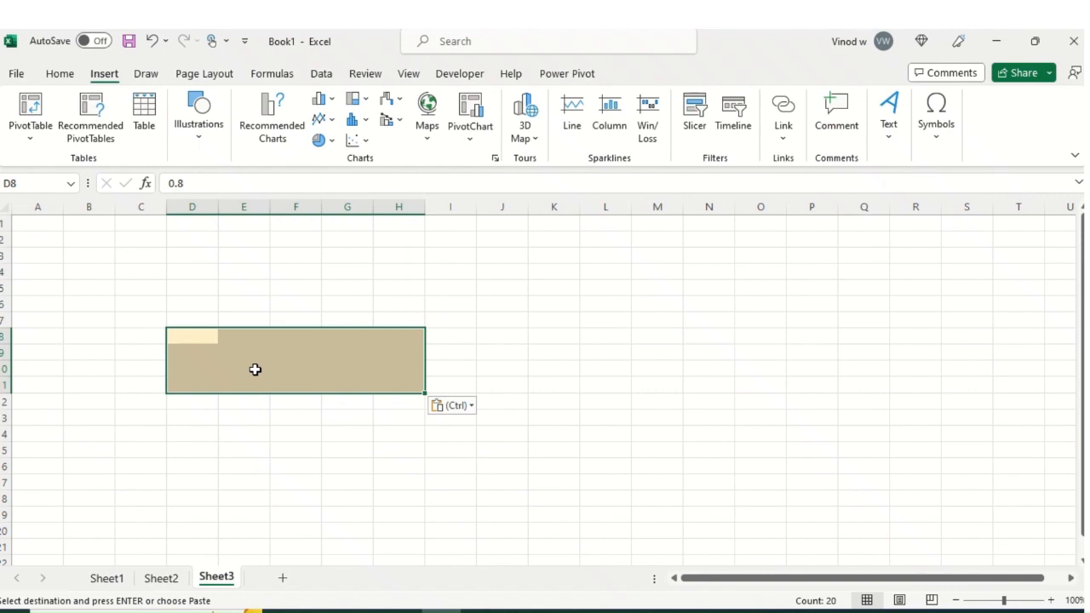
# Bring up the Paste Options for the copied value grid on Sheet3
pyautogui.rightClick(256, 370)
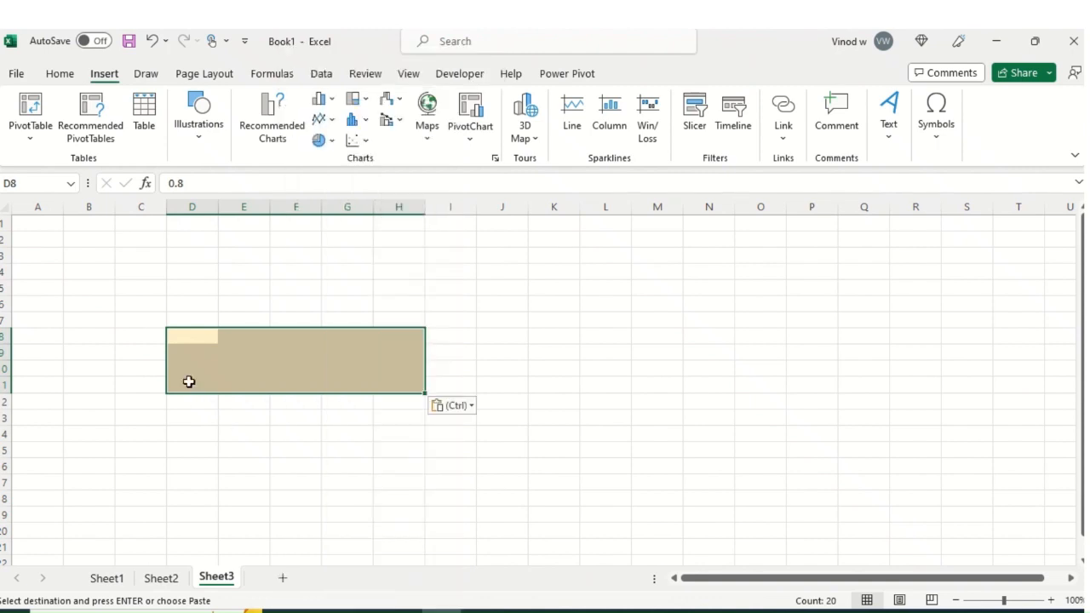
pyautogui.moveTo(219, 418)
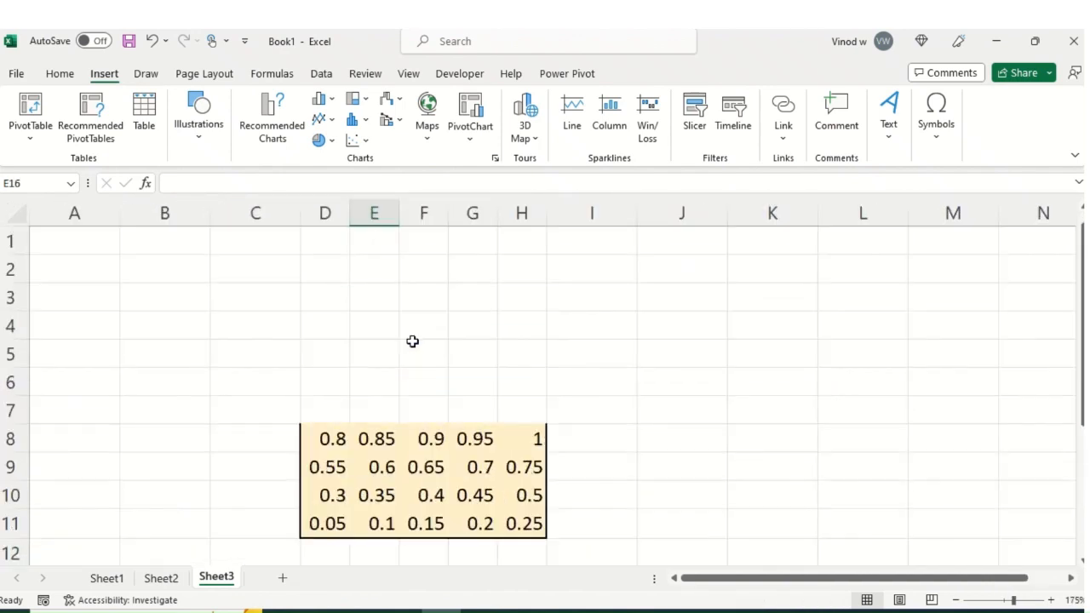
pyautogui.scroll(-3)
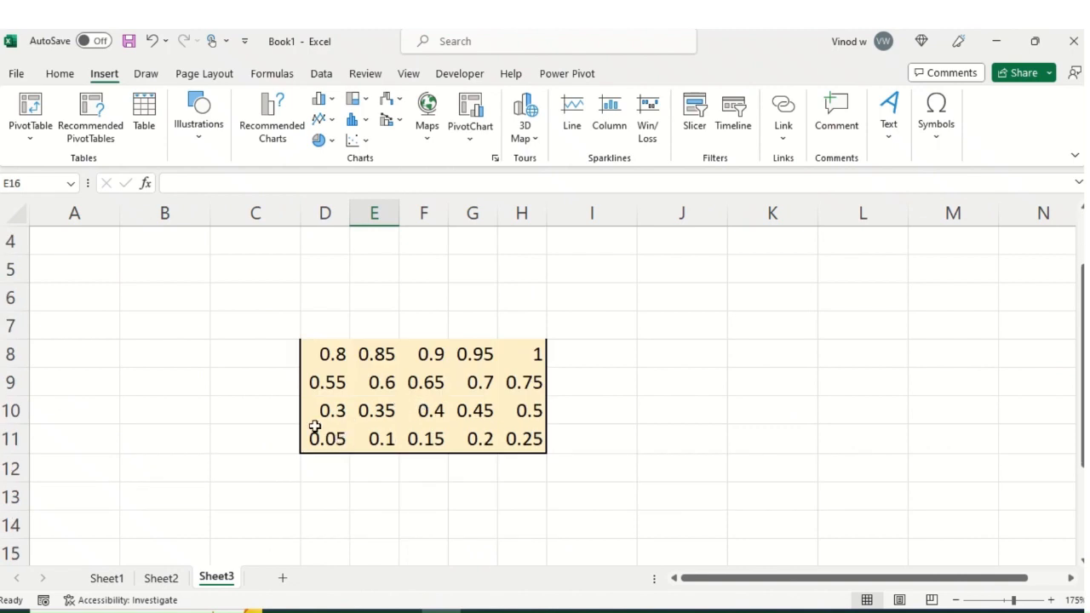
pyautogui.click(326, 439)
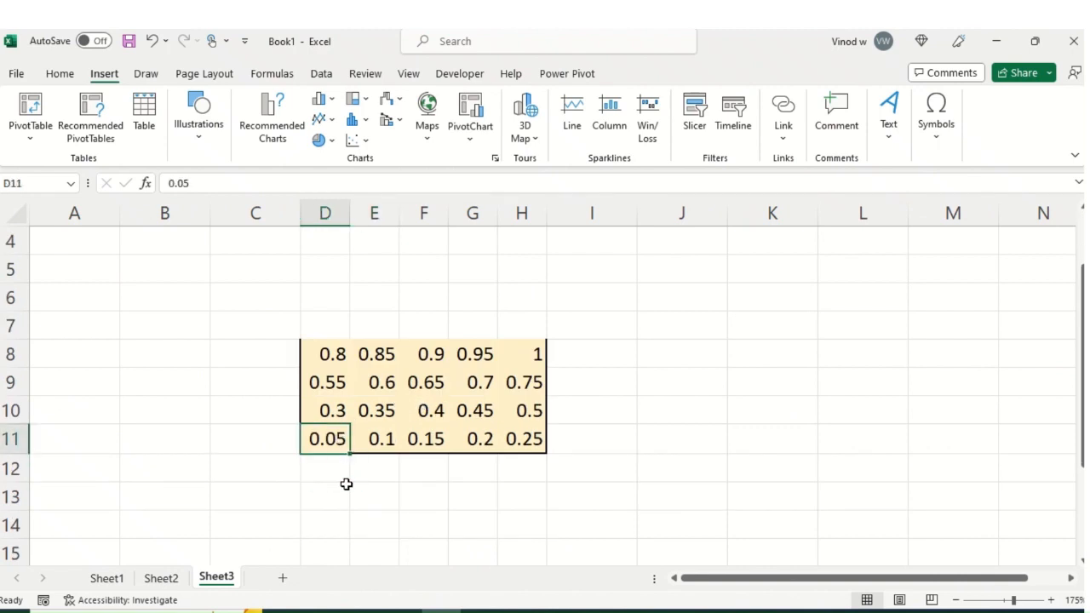
pyautogui.click(380, 438)
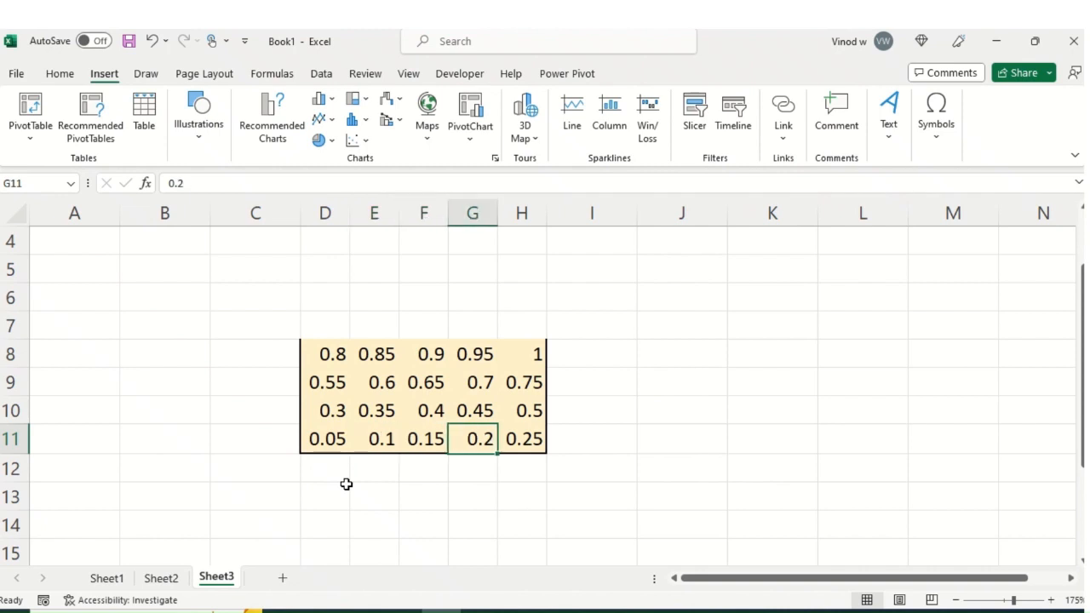
pyautogui.click(522, 438)
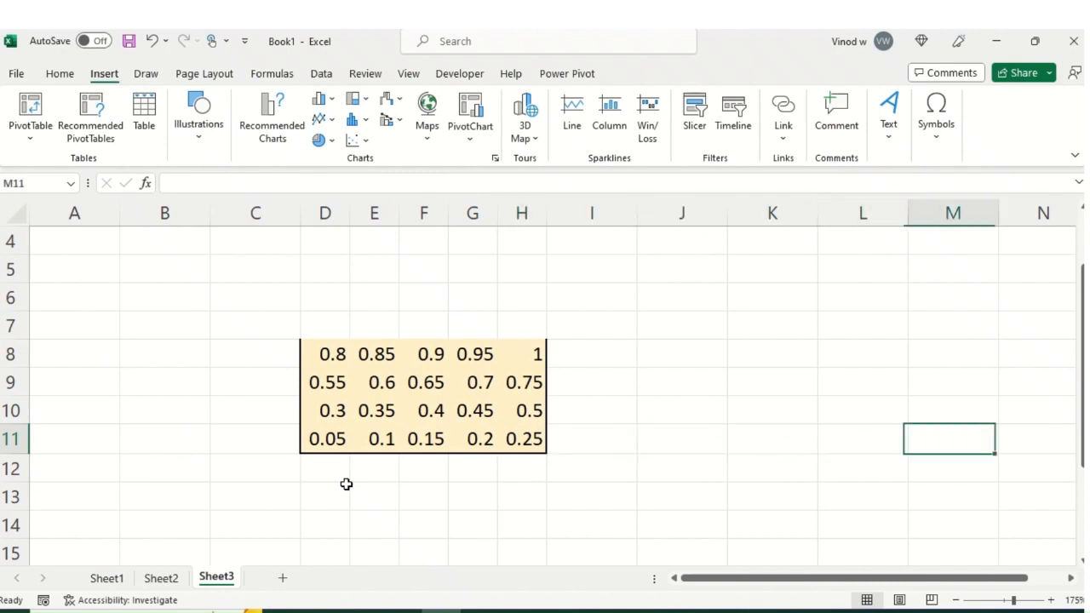
# Fill row 11 with 5% to 25% and narrow columns K to O
pyautogui.hscroll(3)
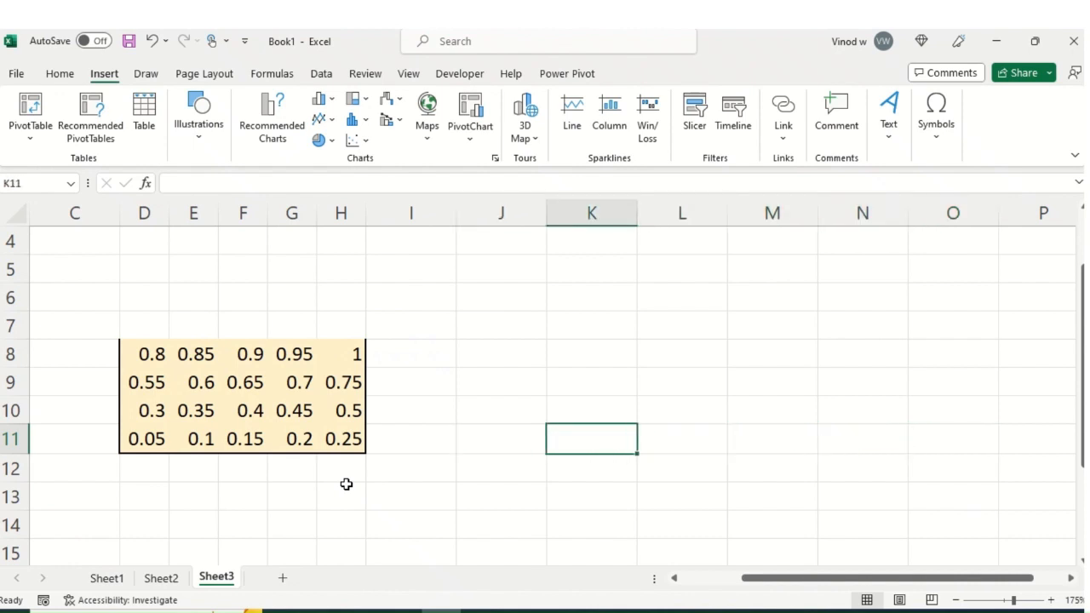
pyautogui.write('5')
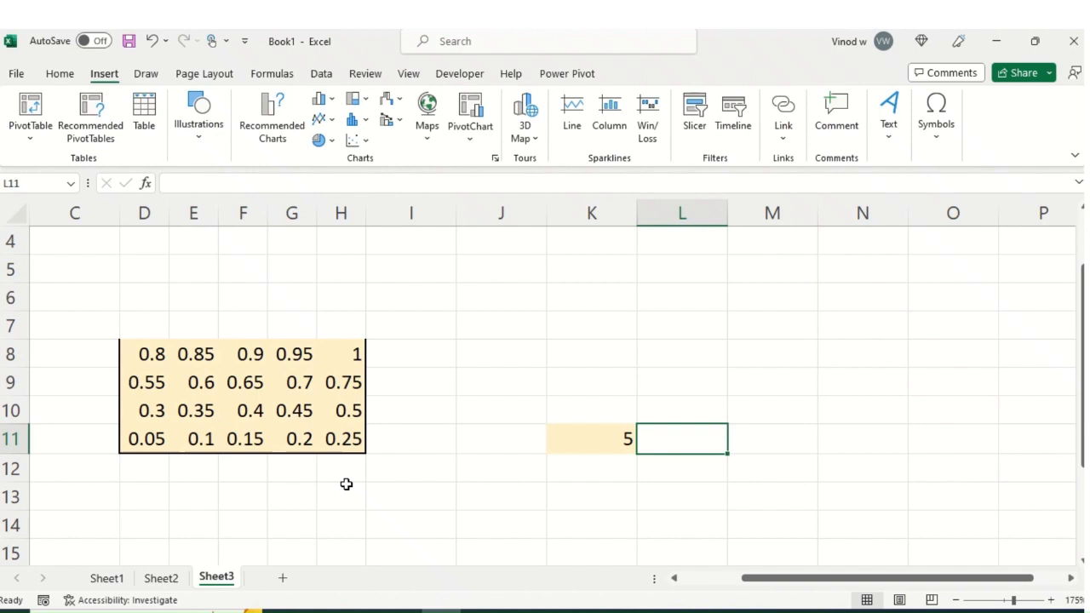
pyautogui.write('10')
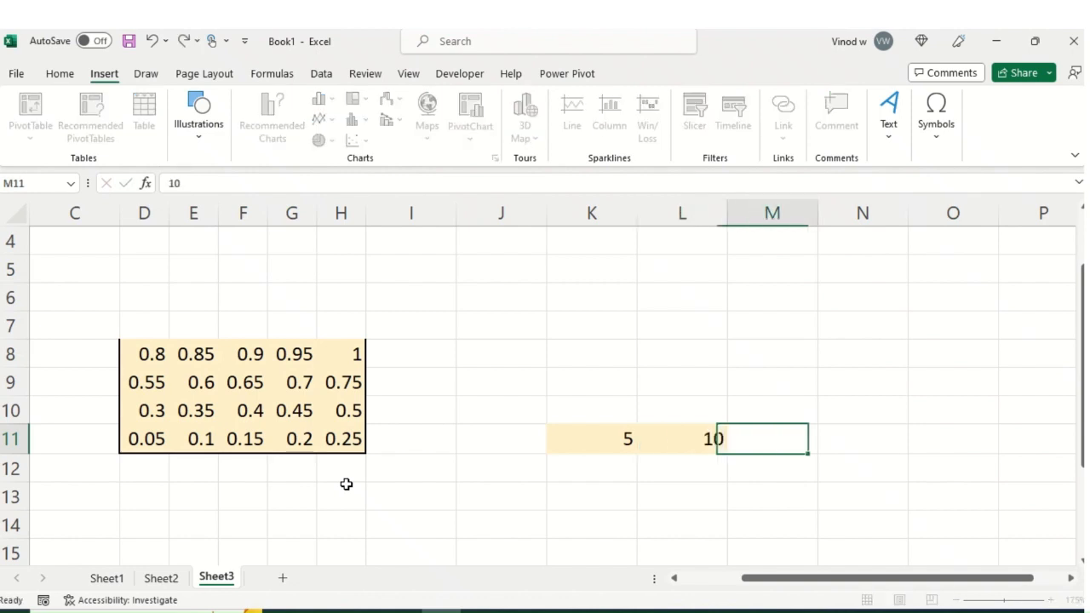
pyautogui.write('15')
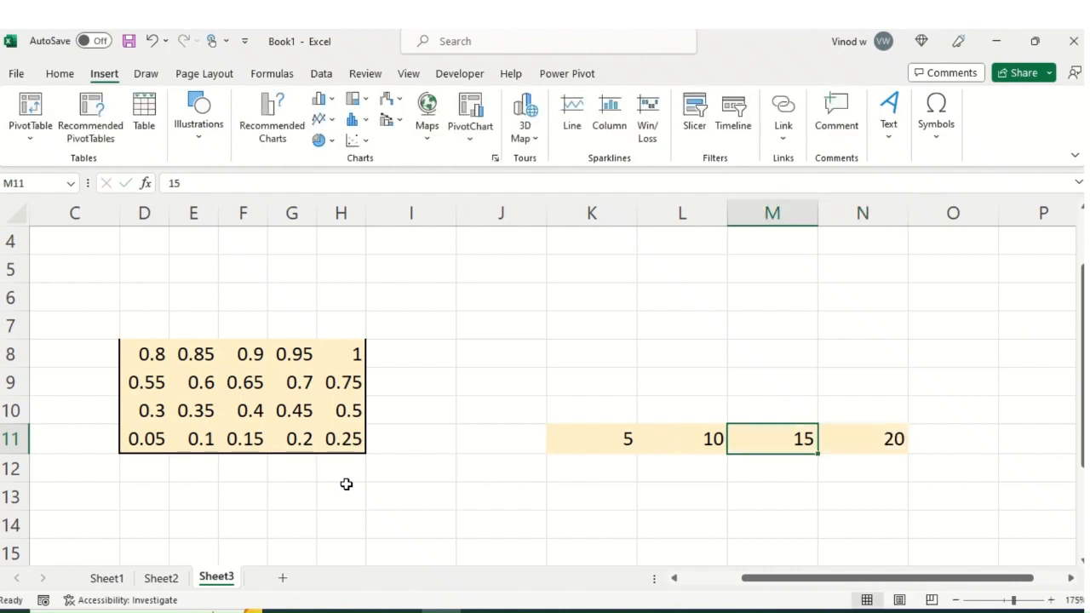
pyautogui.click(591, 439)
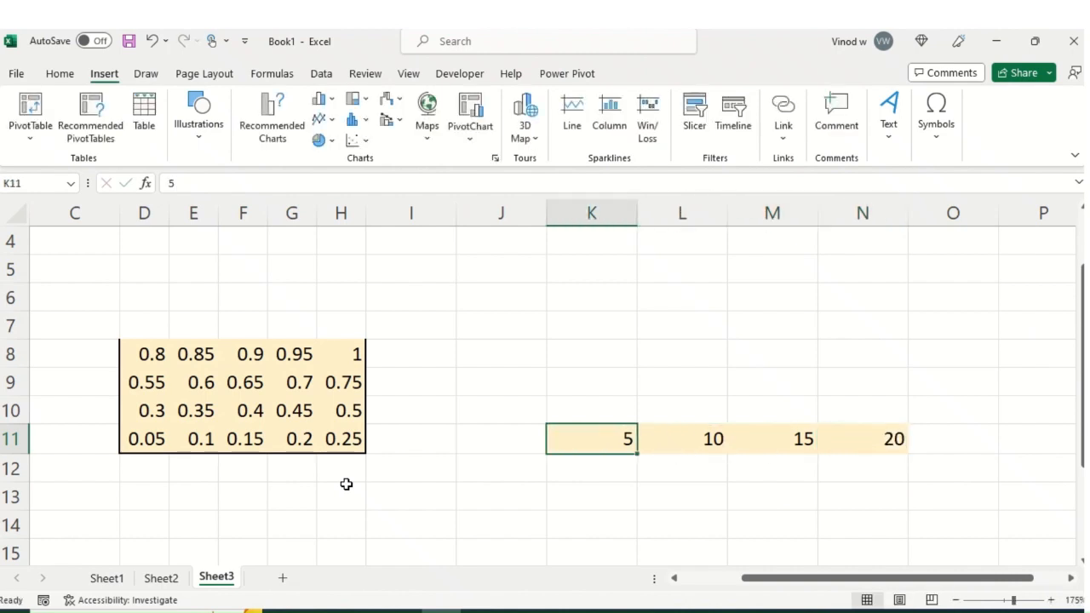
pyautogui.write('%')
pyautogui.click(682, 438)
pyautogui.write('%')
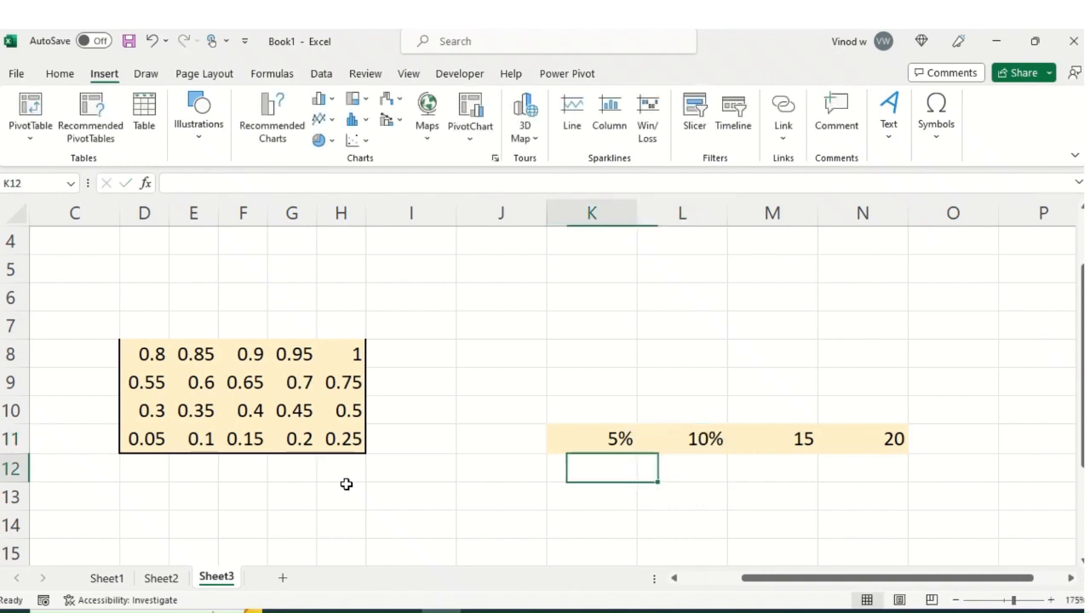
pyautogui.moveTo(591, 439); pyautogui.dragTo(681, 439)
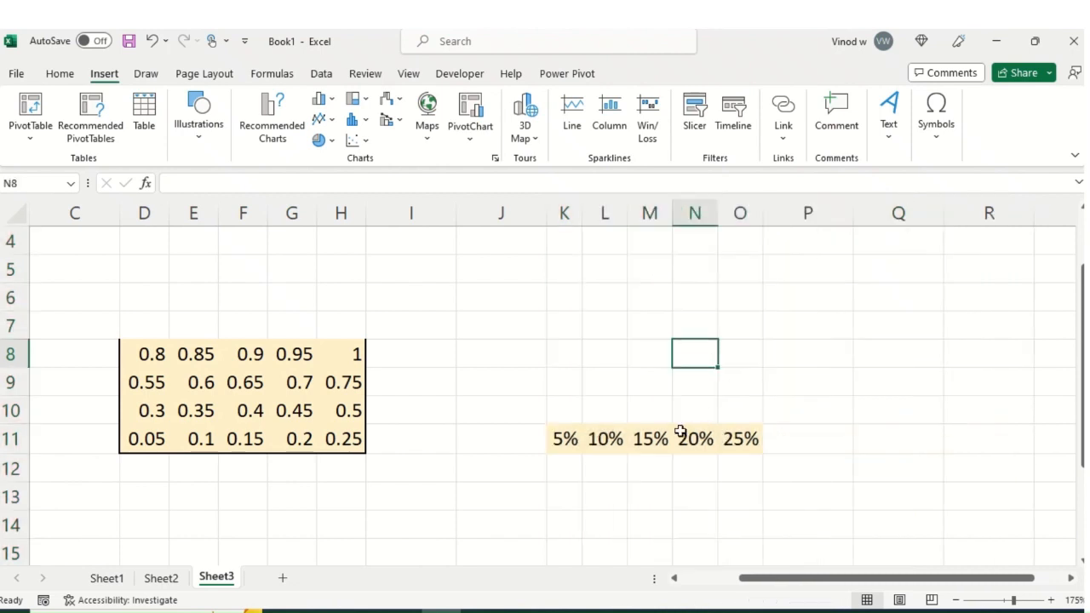
# Fill rows 10 and 9, starting with 30%, 35% and 55%, 60%
pyautogui.click(568, 409)
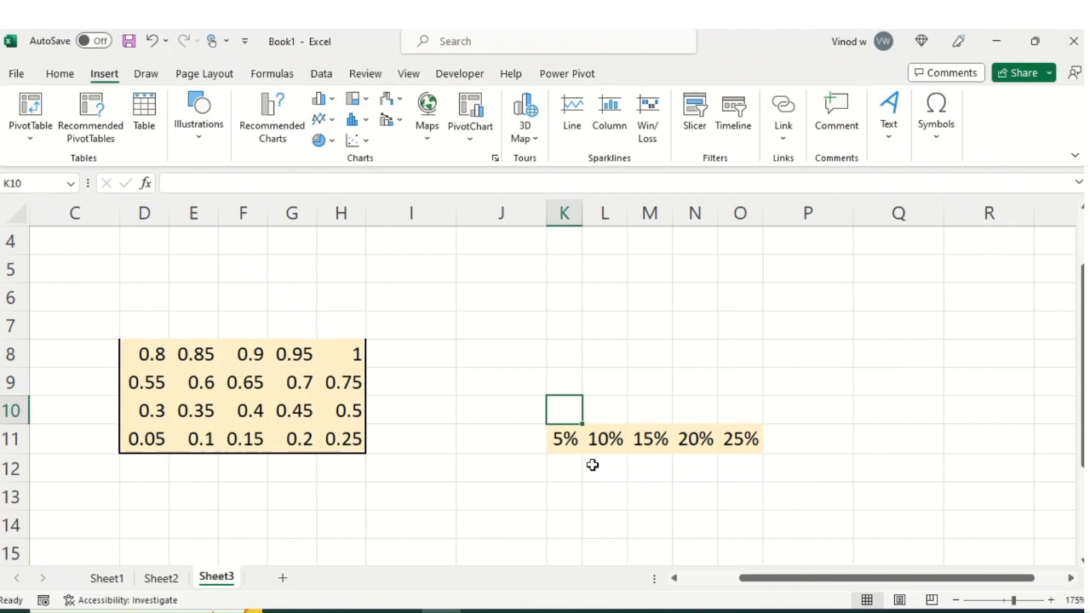
pyautogui.write('30%')
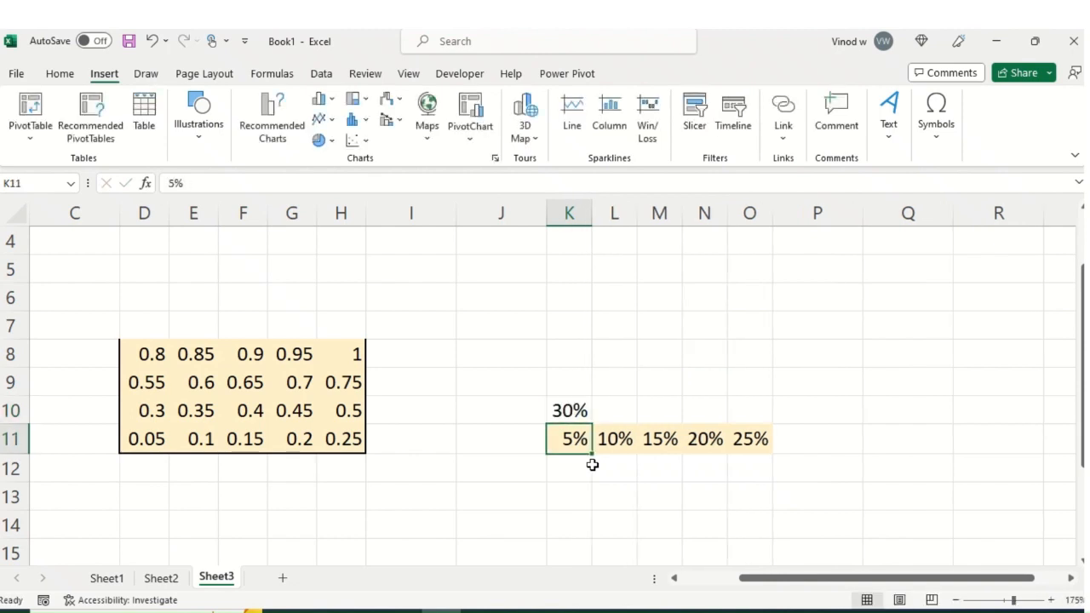
pyautogui.click(614, 411)
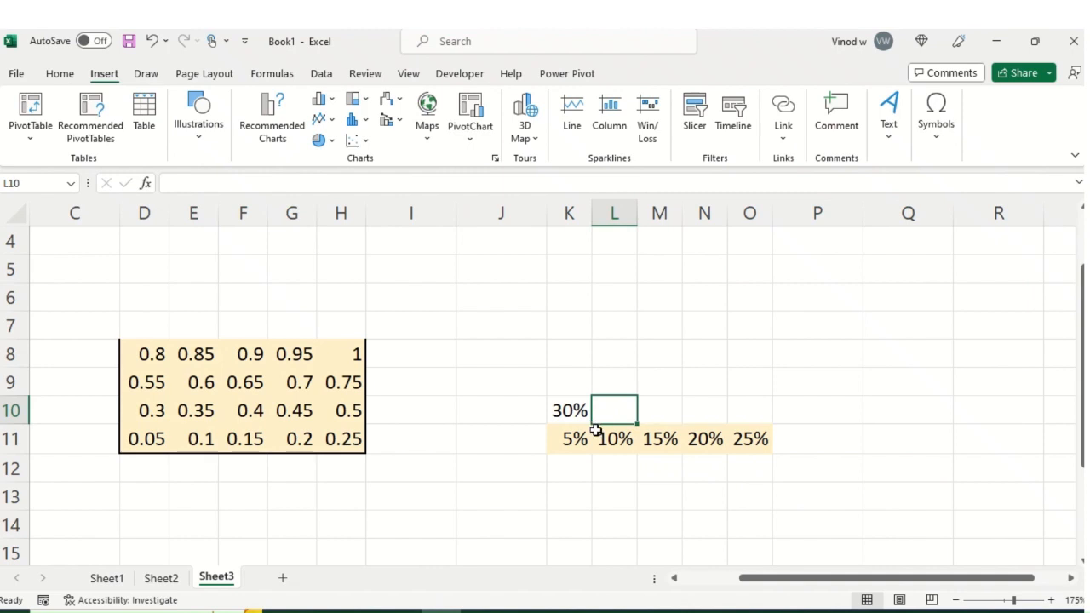
pyautogui.write('35%')
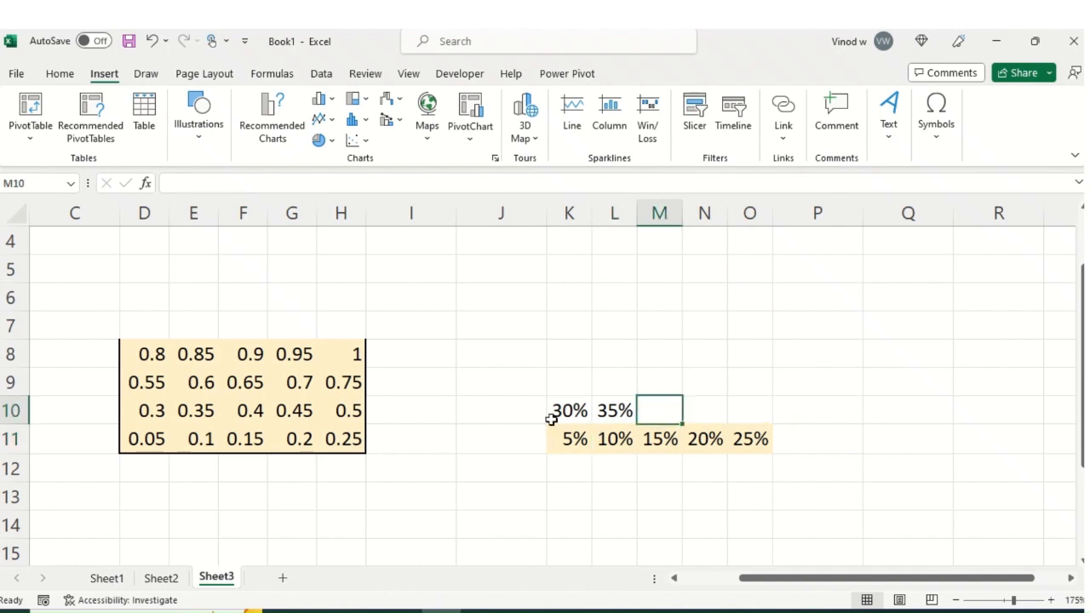
pyautogui.click(569, 410)
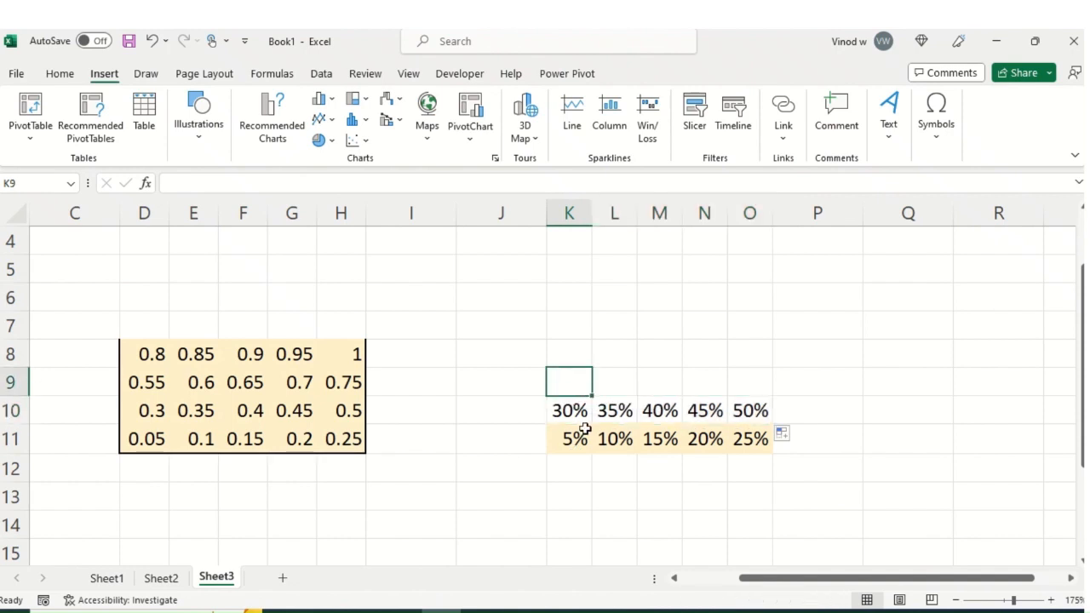
pyautogui.write('55%')
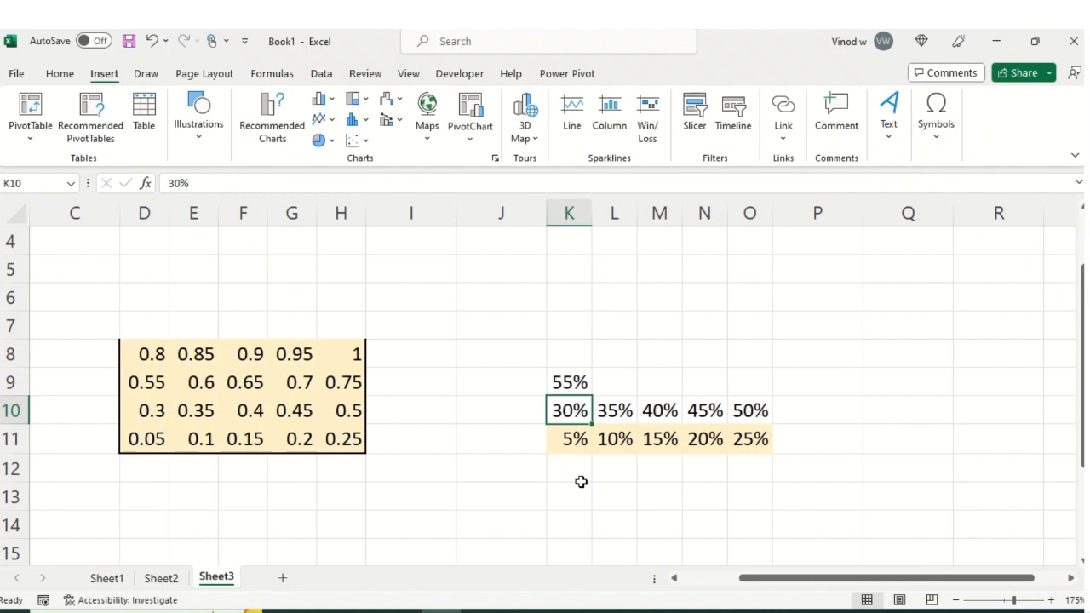
pyautogui.click(614, 382)
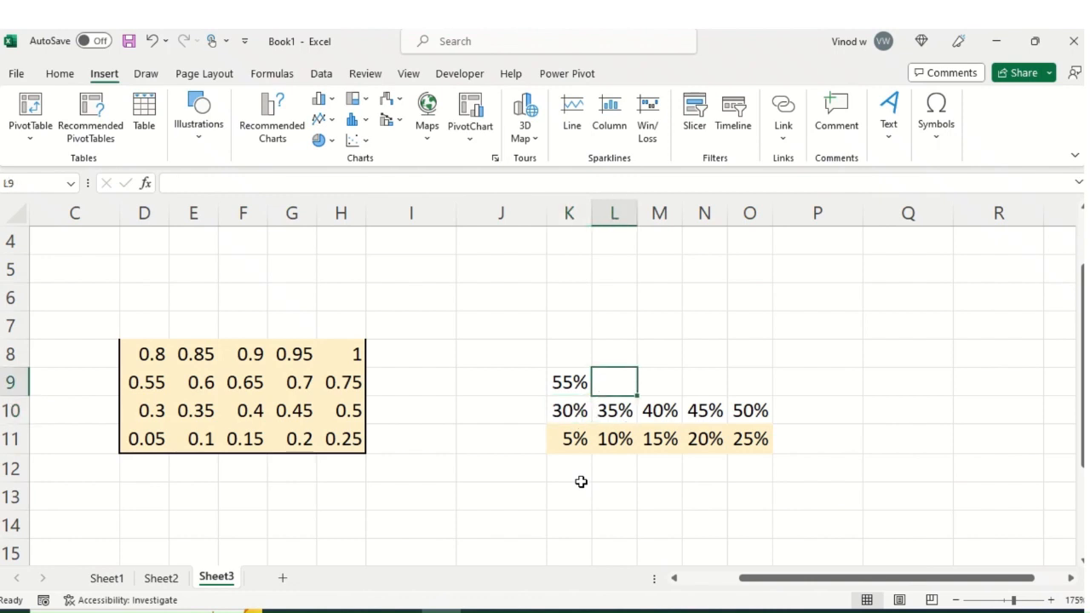
pyautogui.write('60%')
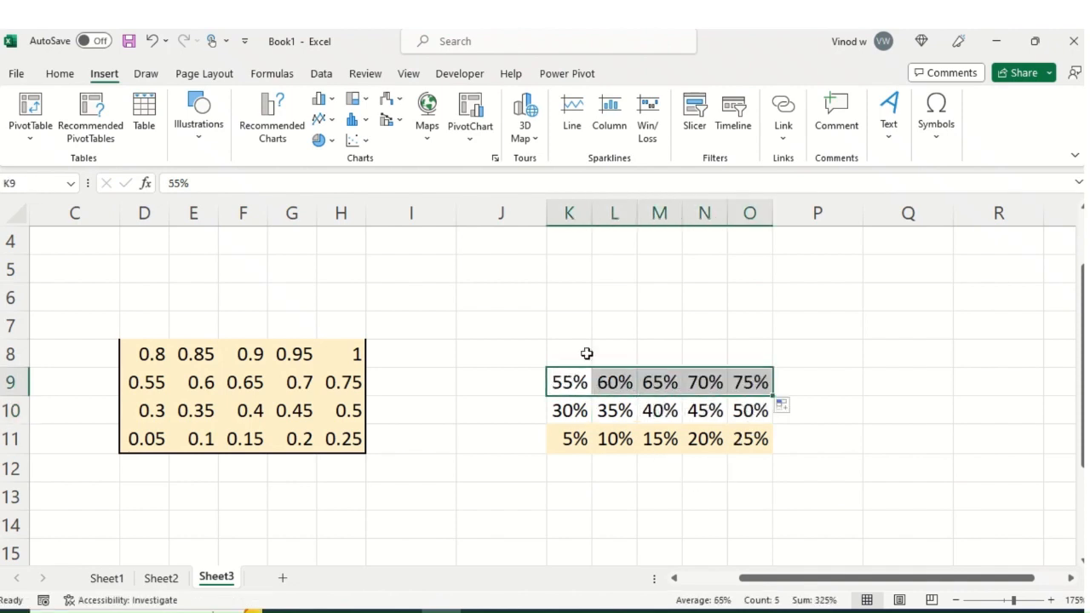
# Fill the top row 8, starting with 80% and 85%
pyautogui.click(569, 353)
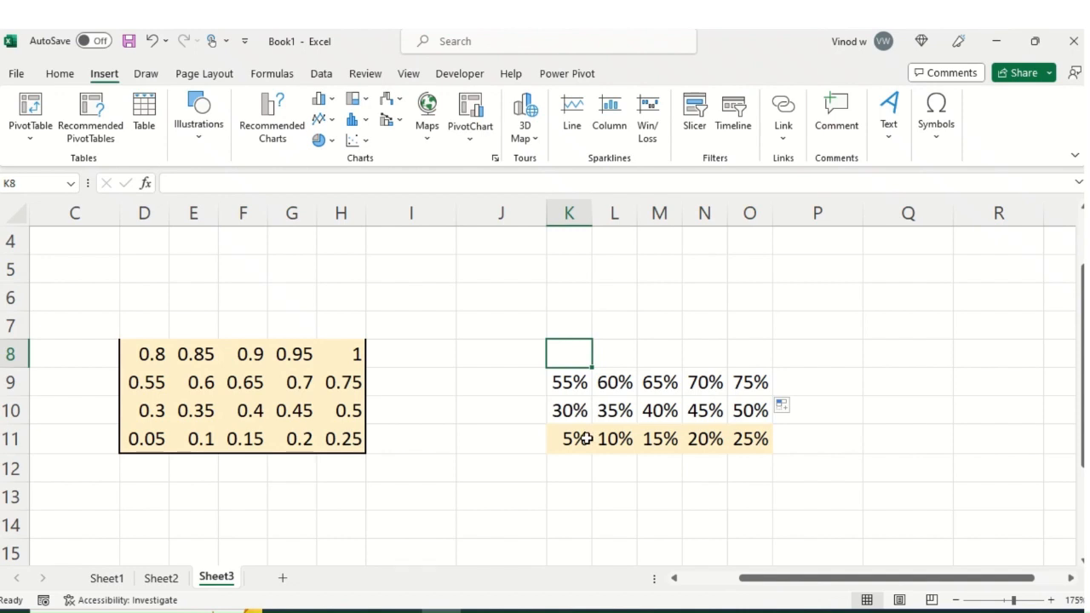
pyautogui.write('80%')
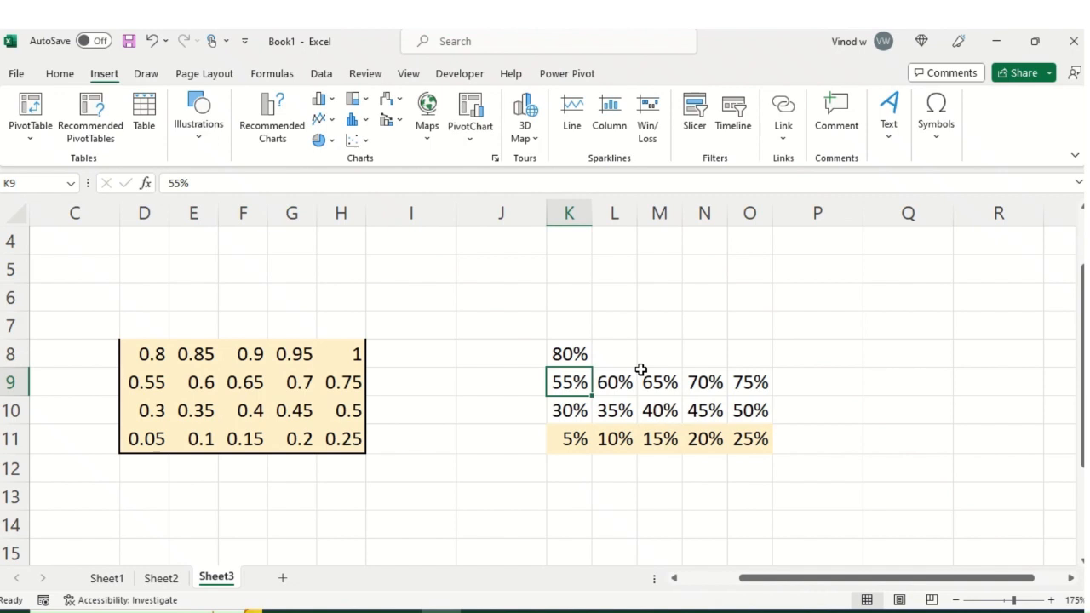
pyautogui.click(614, 354)
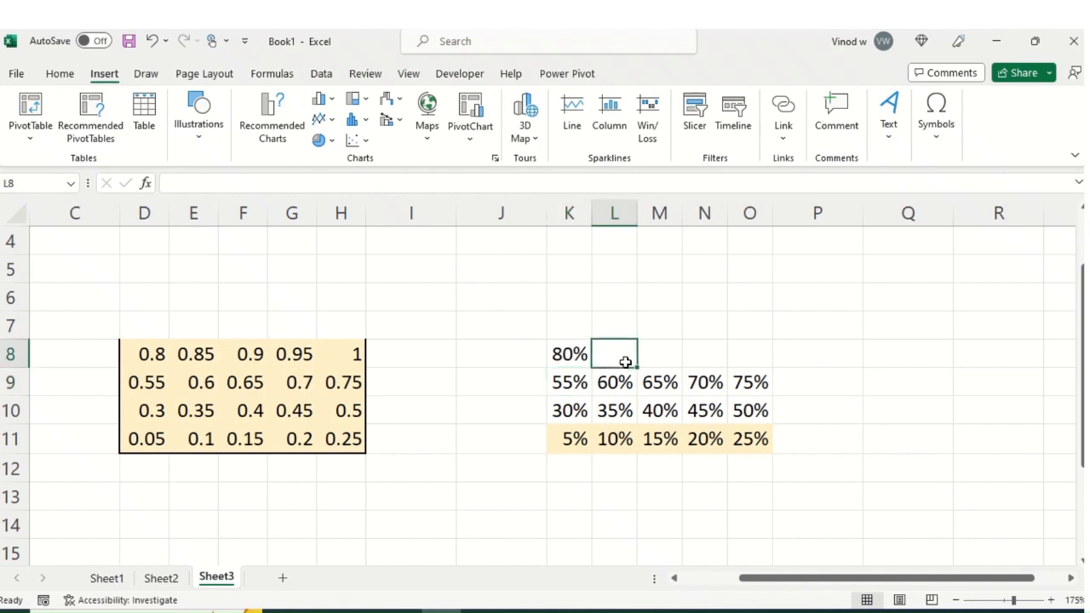
pyautogui.write('85%')
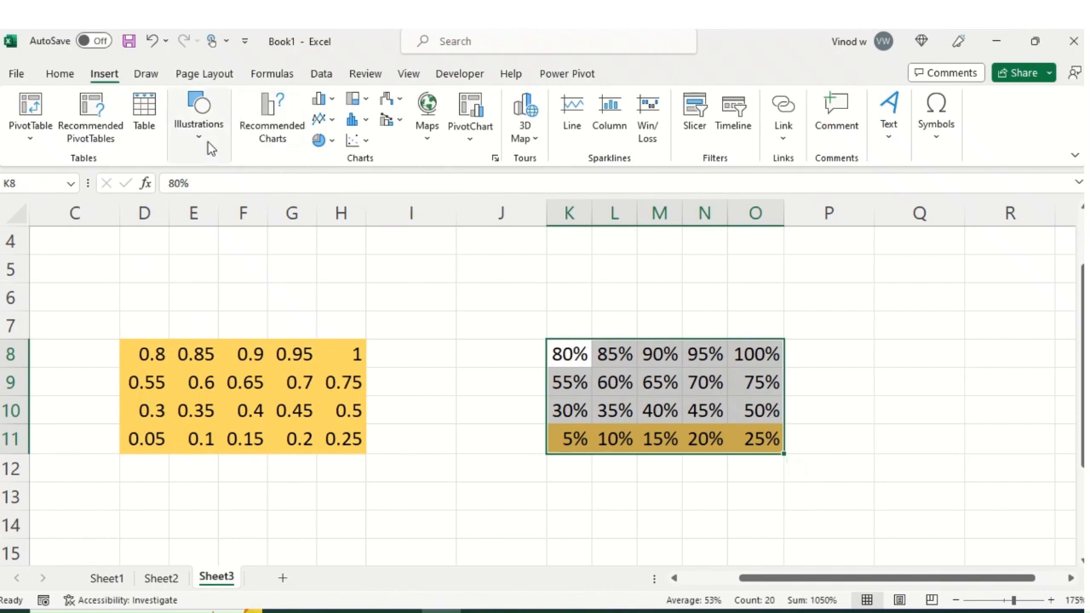
# Enter RED in M13, AMBER in R13 and GREEN in W13 below the grid
pyautogui.click(60, 73)
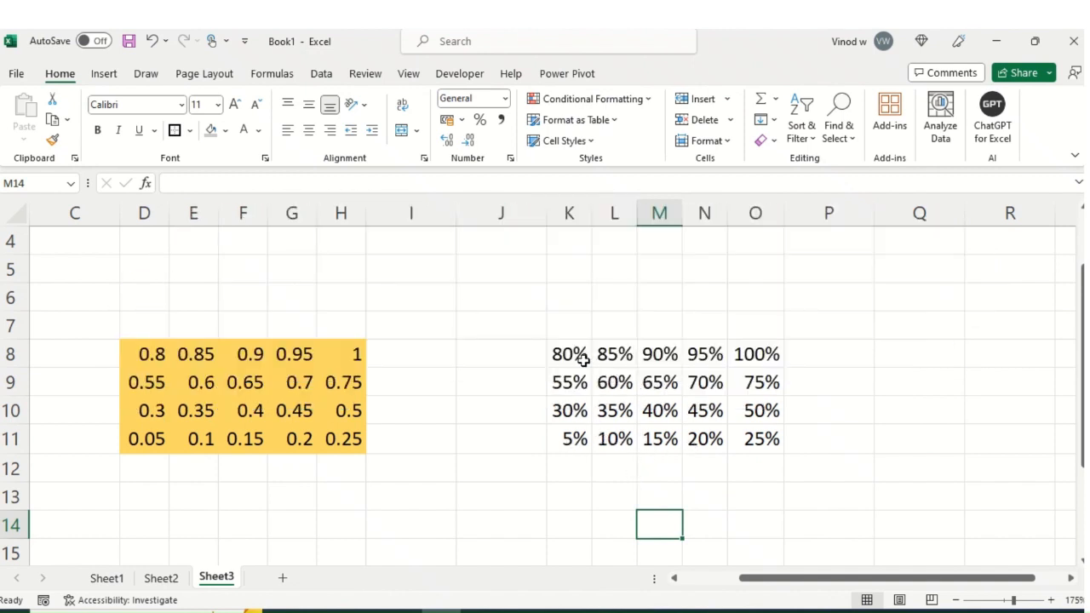
pyautogui.moveTo(651, 499)
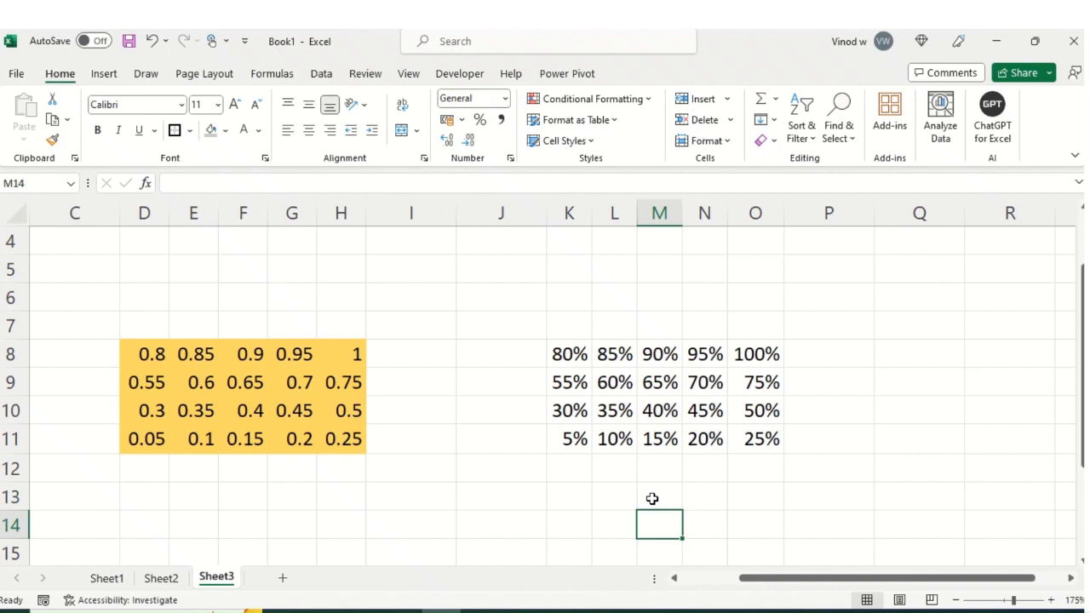
pyautogui.click(658, 496)
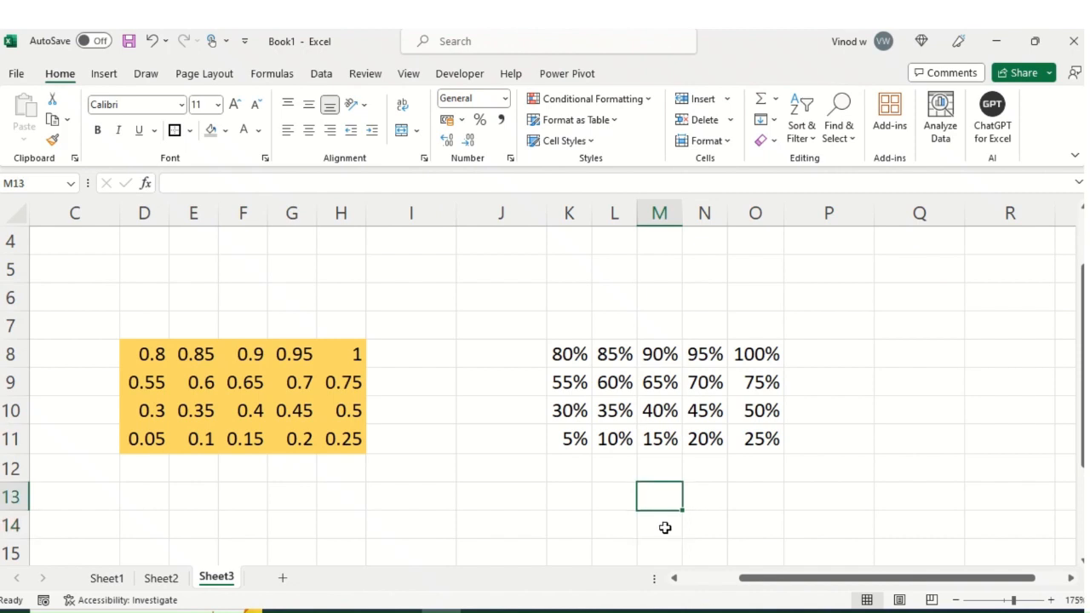
pyautogui.write('RED')
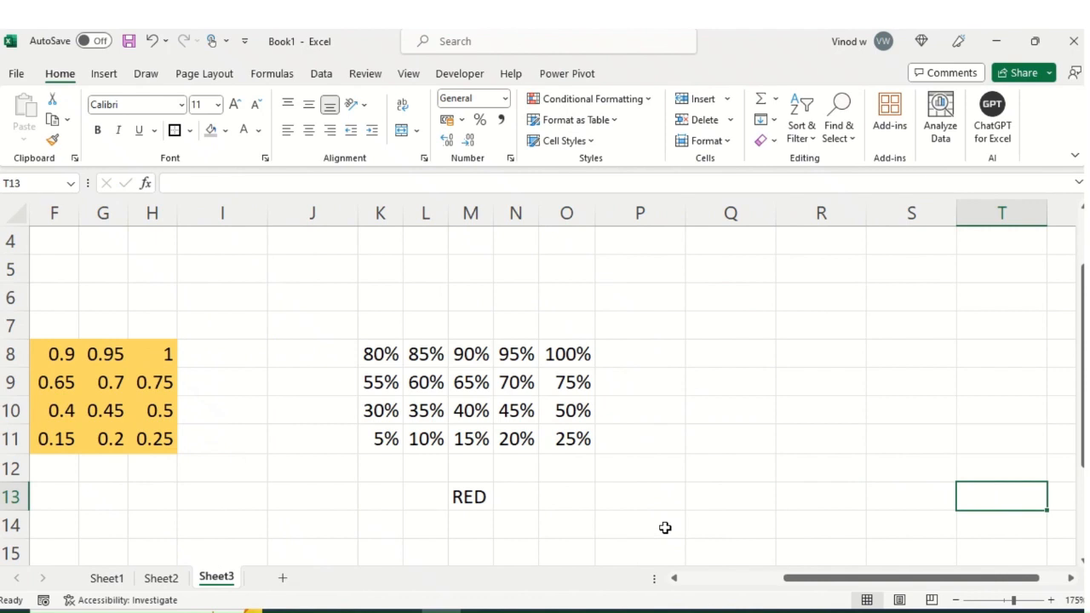
pyautogui.write('Am')
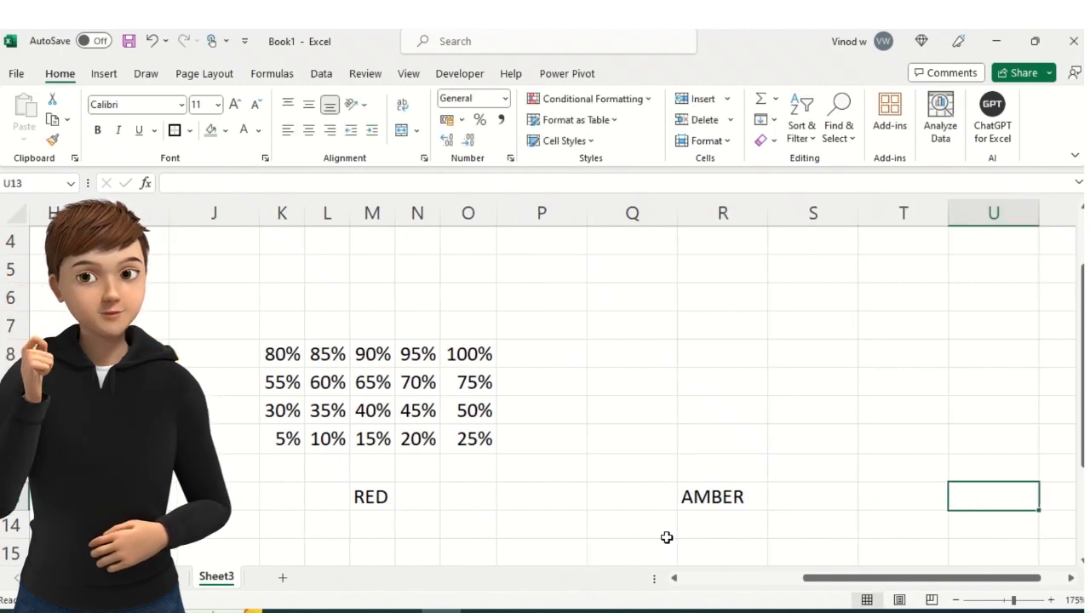
pyautogui.write('g')
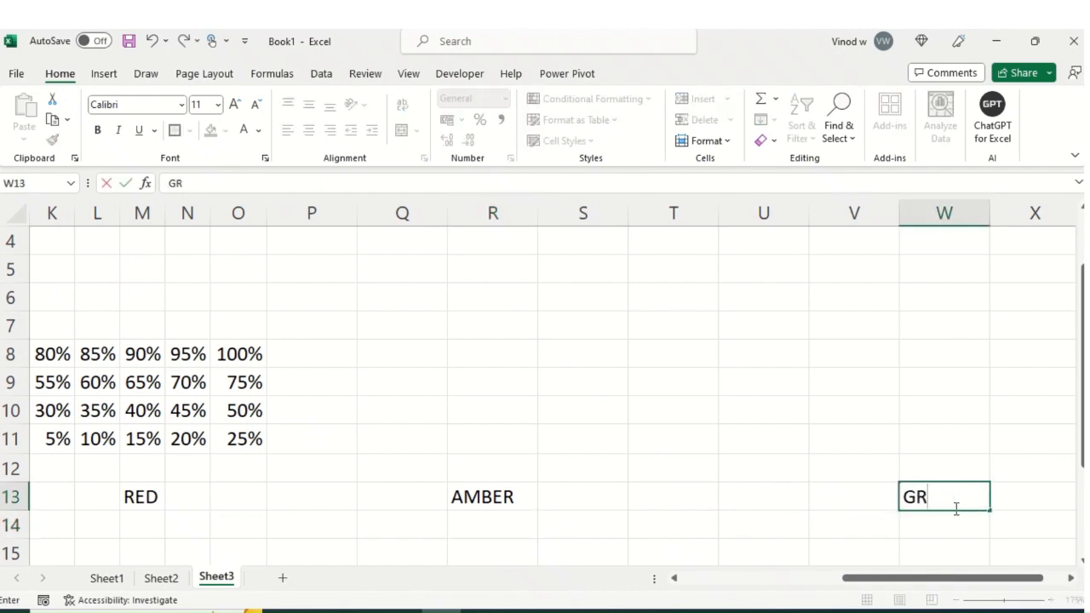
pyautogui.press('enter')
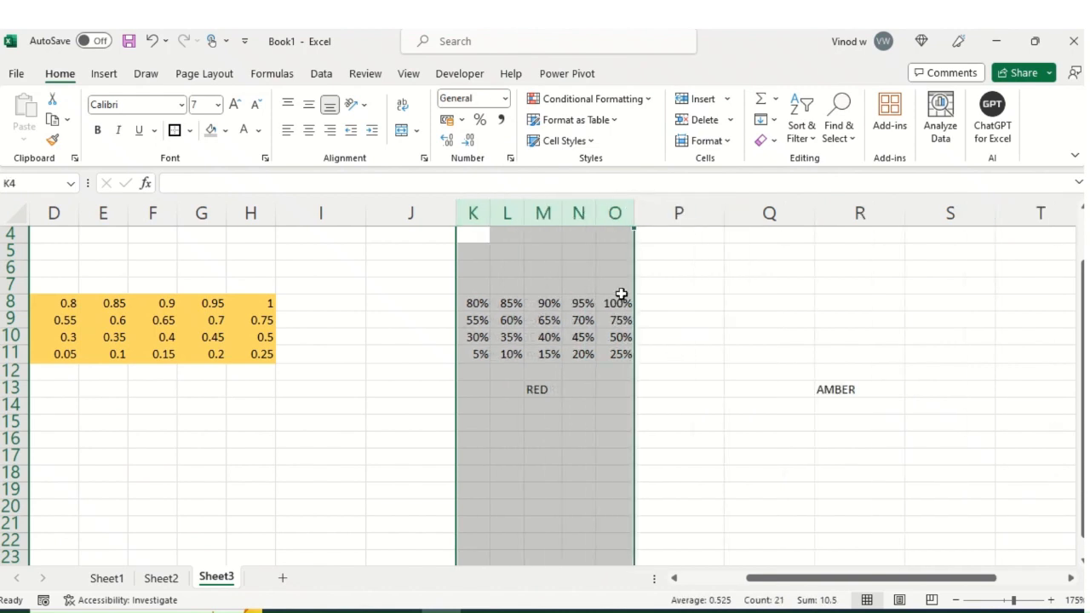
# Select the percentage grid K8:O11 for formatting
pyautogui.click(582, 336)
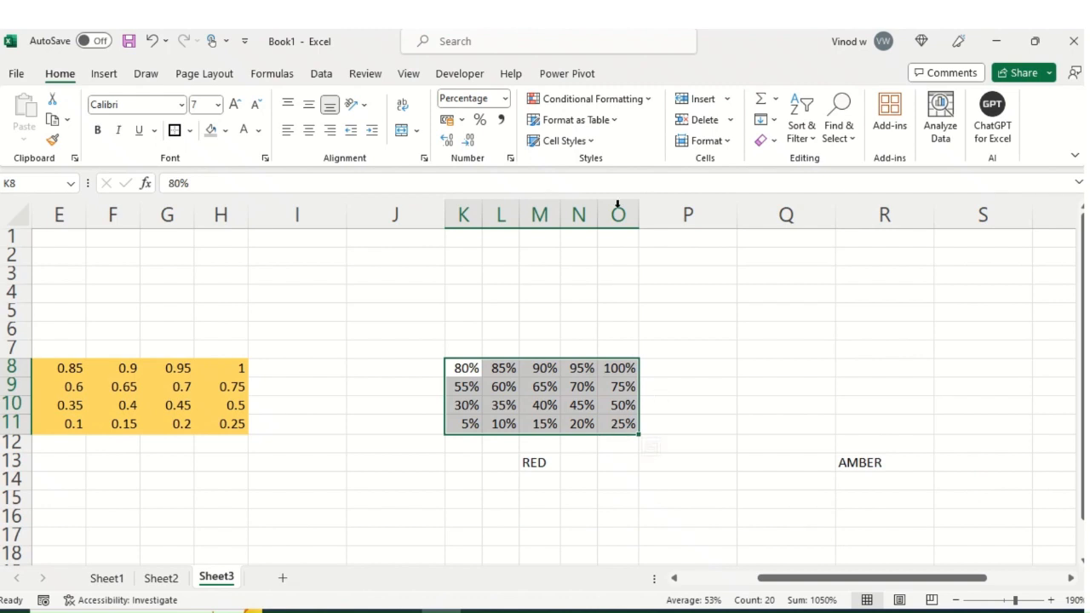
# Create a new conditional formatting rule of type 'Format only cells that contain'
pyautogui.click(587, 97)
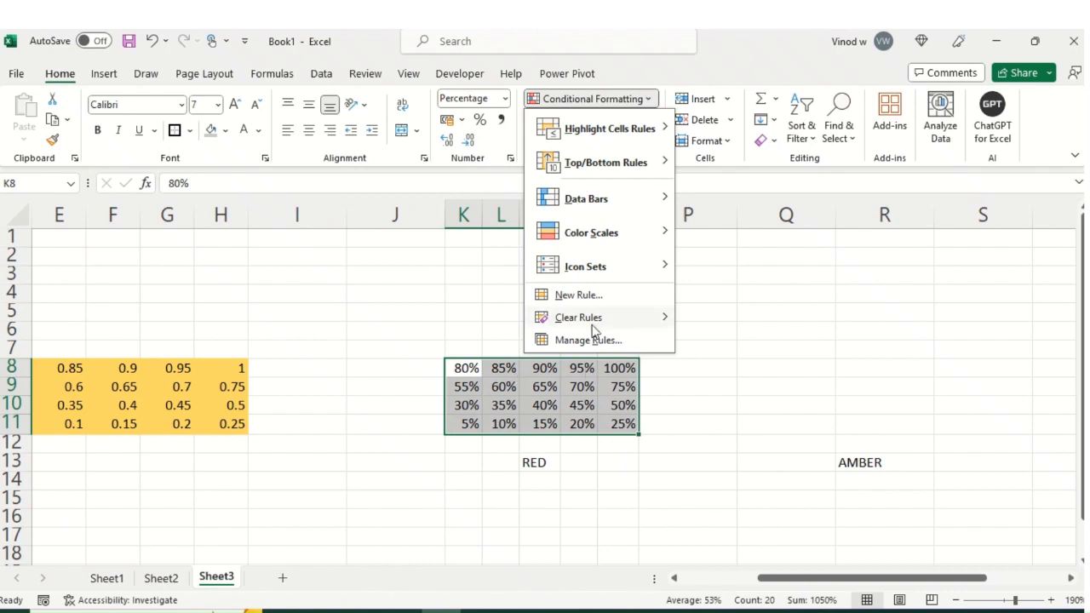
pyautogui.moveTo(583, 300)
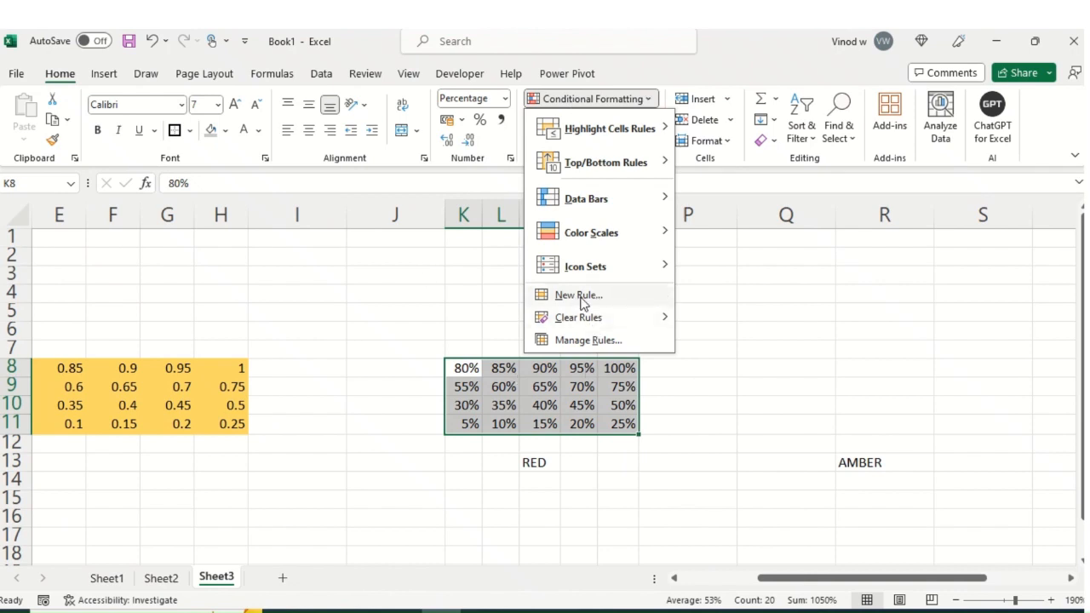
pyautogui.click(578, 294)
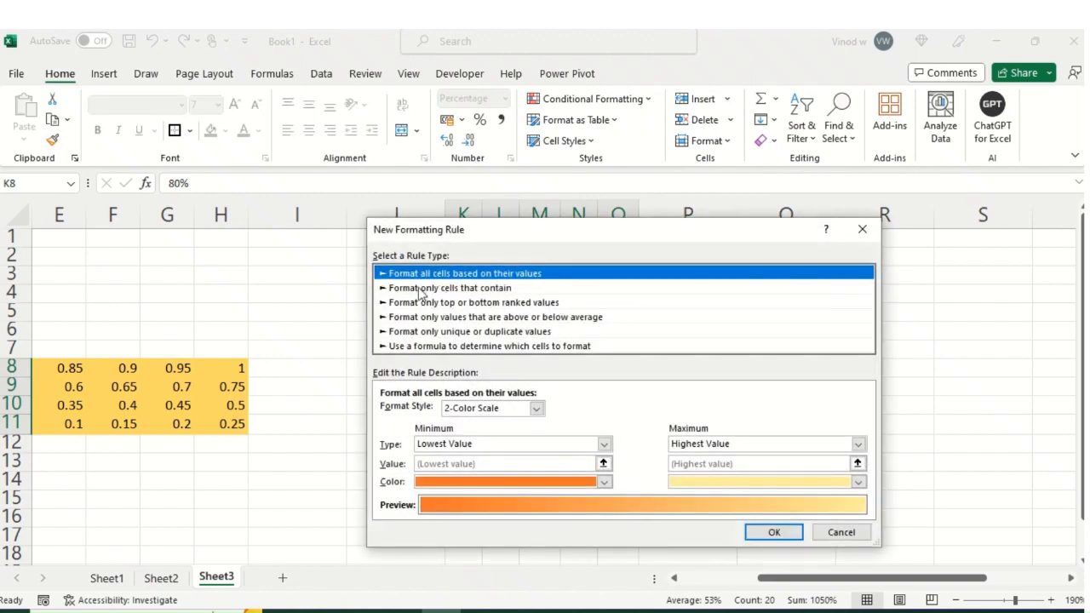
pyautogui.click(449, 288)
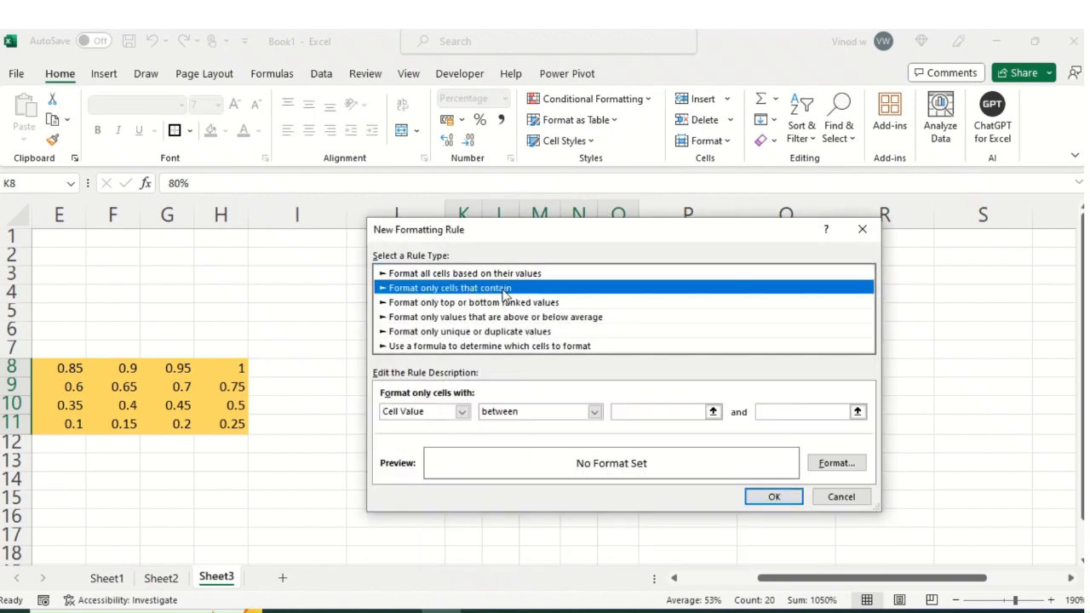
pyautogui.moveTo(492, 292)
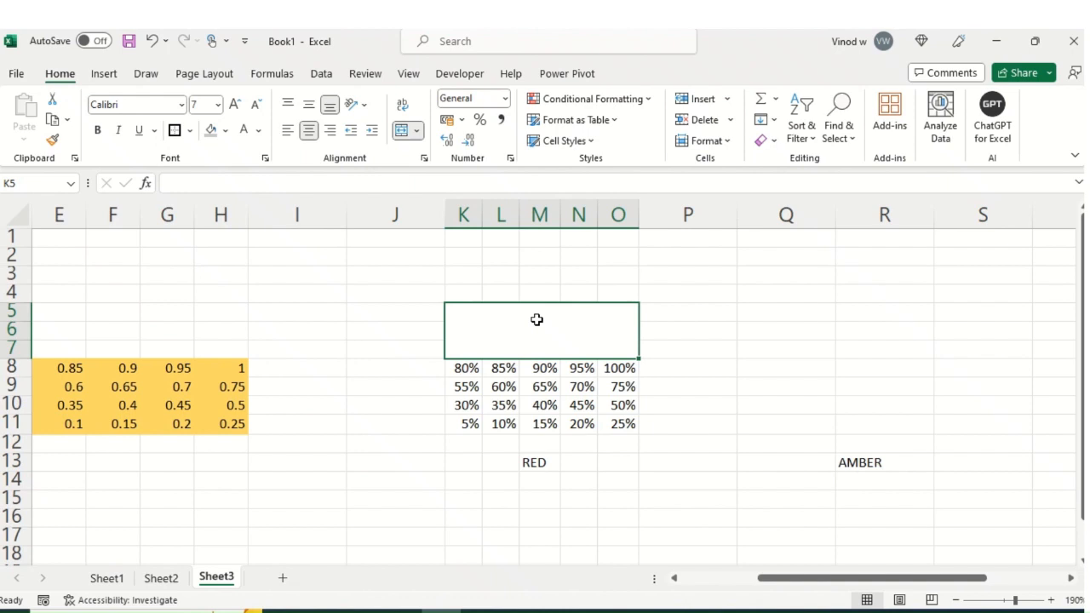
pyautogui.moveTo(556, 470)
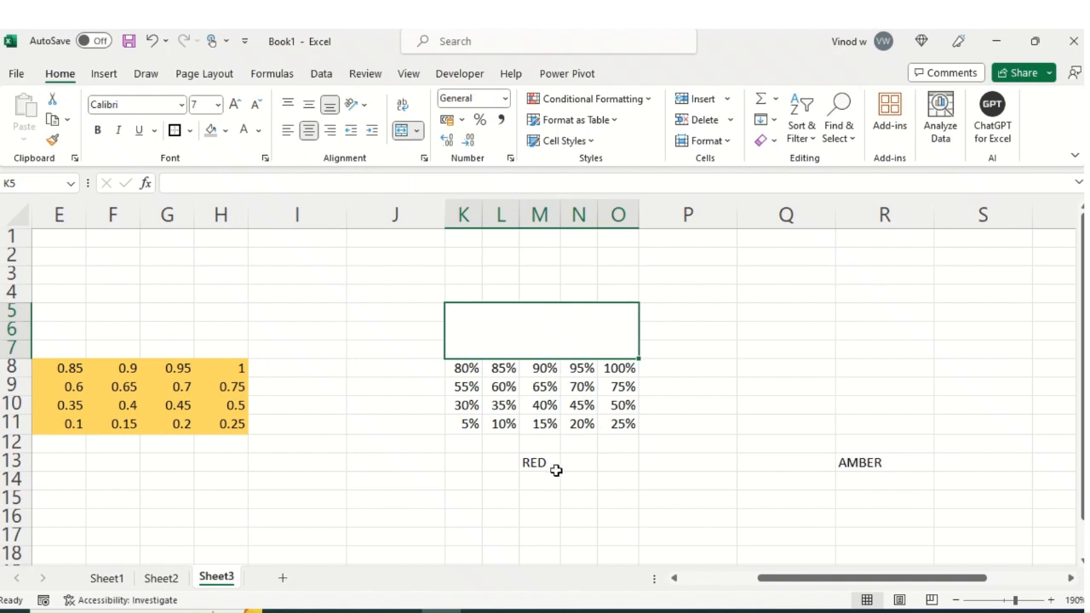
pyautogui.moveTo(552, 473)
pyautogui.write('5')
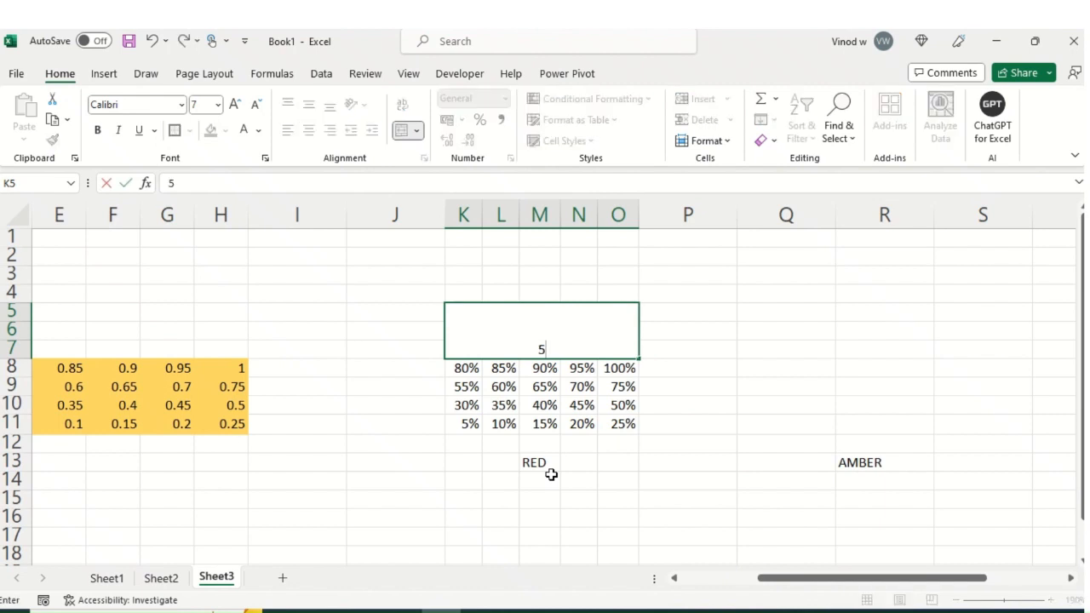
# Enter 50% in the merged K5:O7 tile and enlarge its font to 12
pyautogui.write('0%')
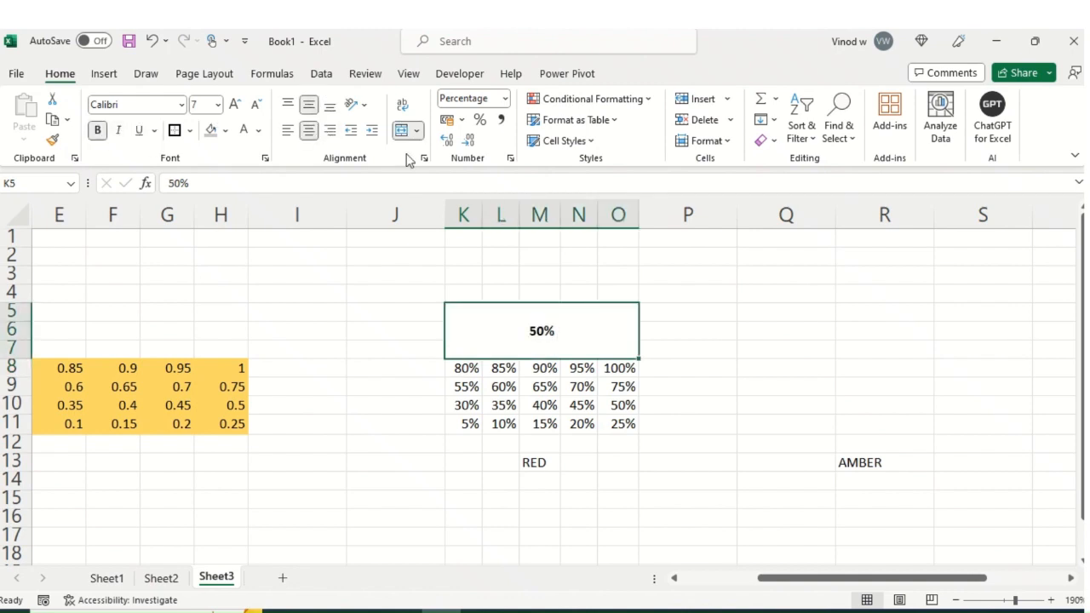
pyautogui.click(236, 104)
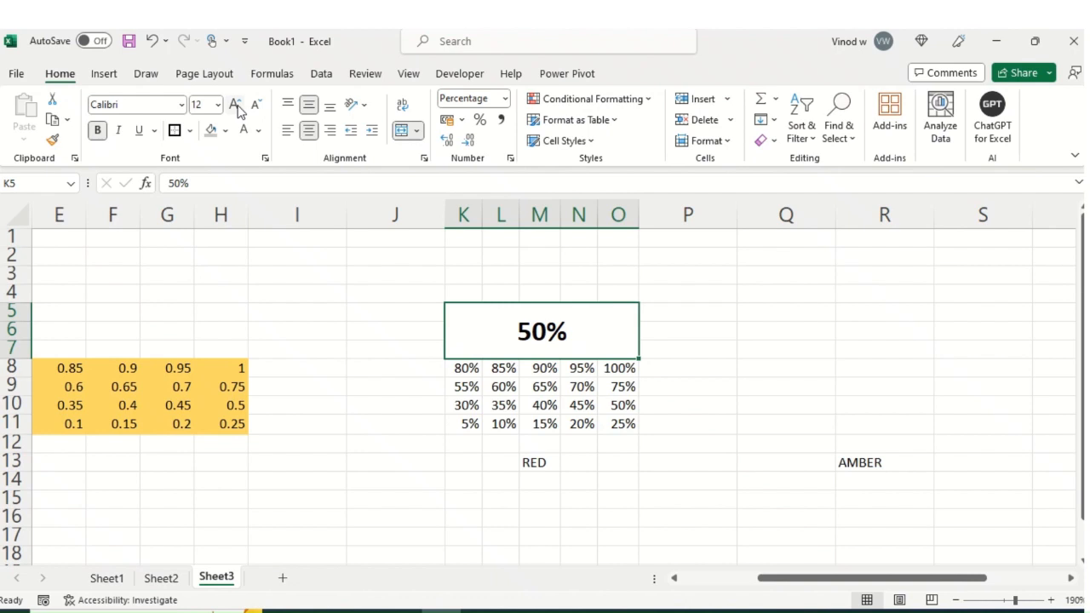